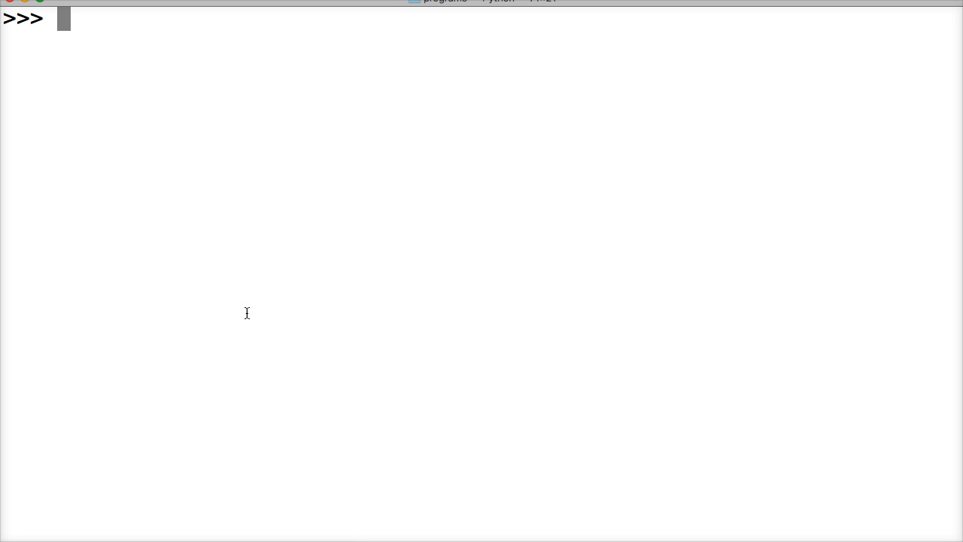
pyautogui.moveTo(175, 68)
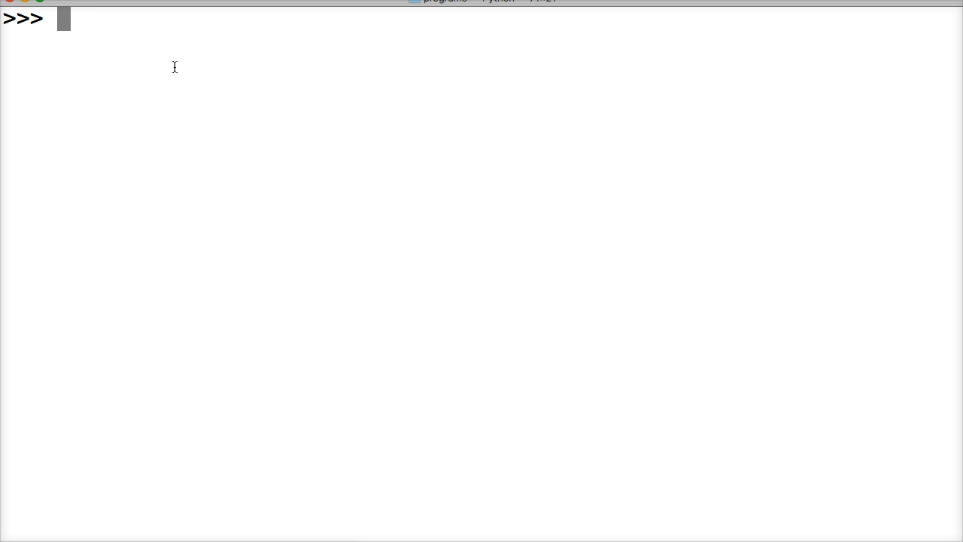
# - Assign a = list(range(6)) and echo it to get [0, 1, 2, 3, 4, 5]
pyautogui.write('a =')
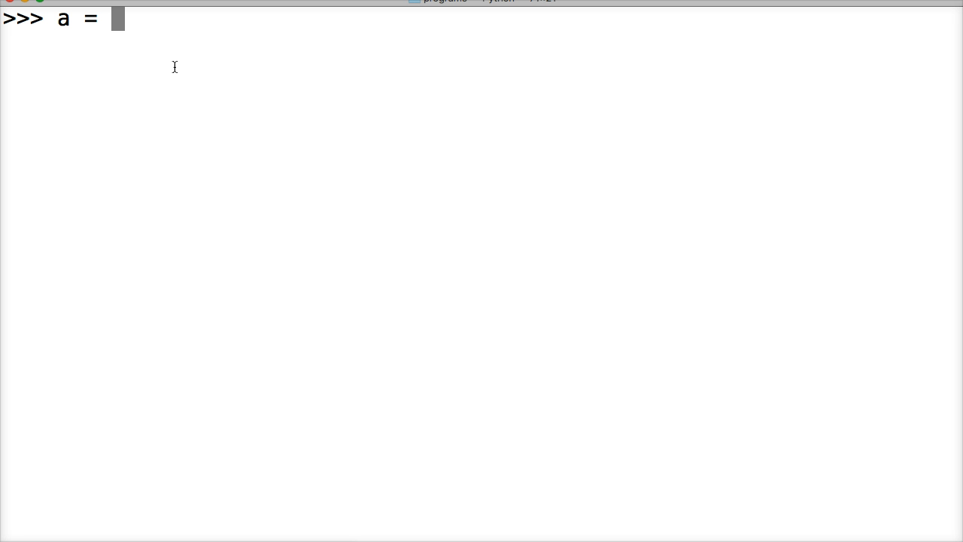
pyautogui.write('list(')
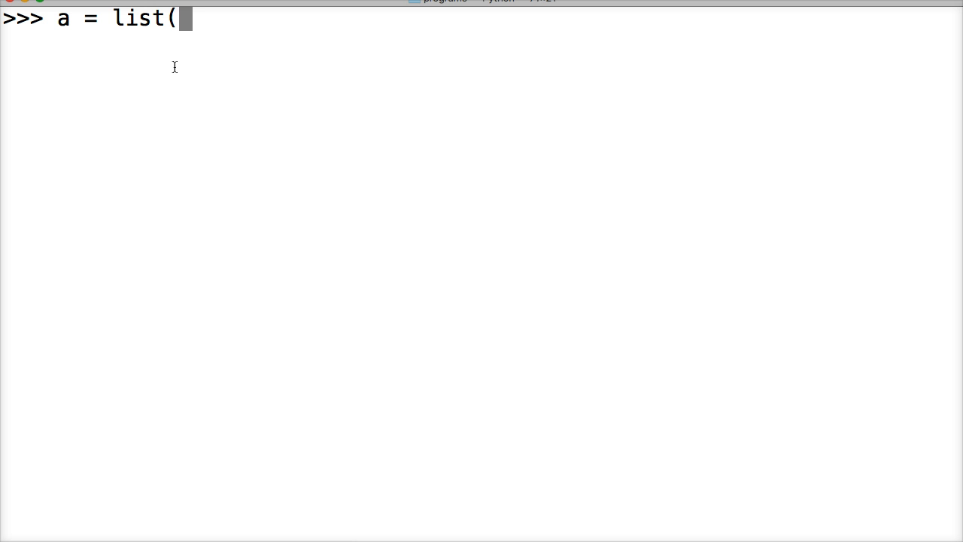
pyautogui.write('range')
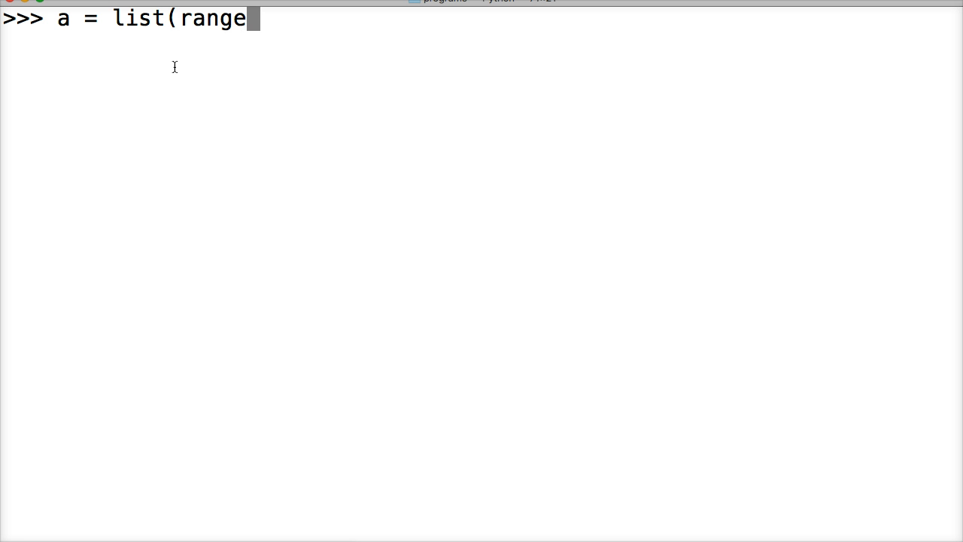
pyautogui.write('(')
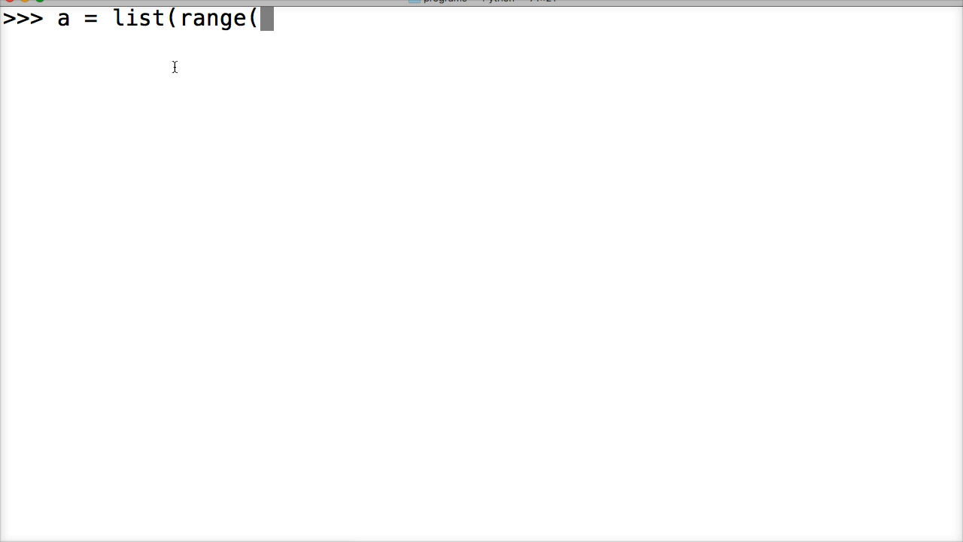
pyautogui.write('6)')
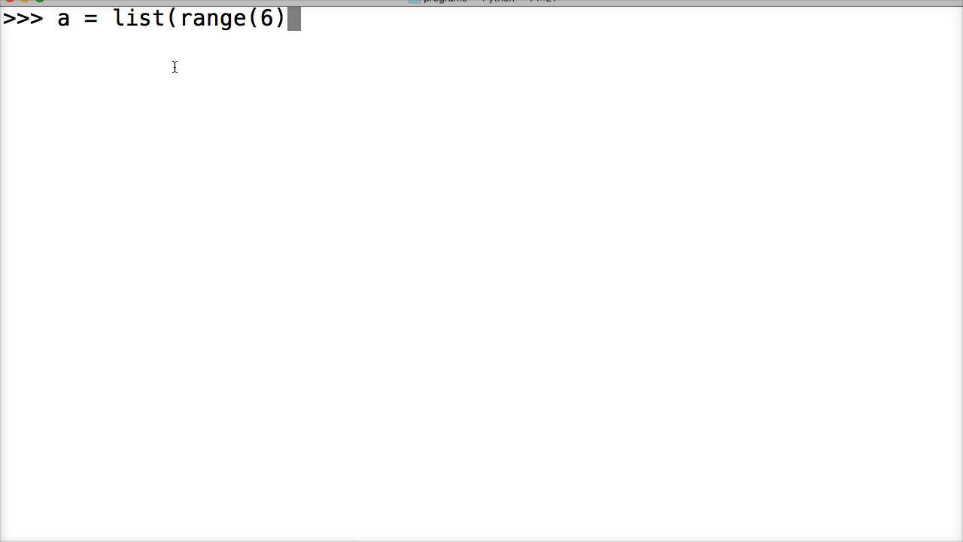
pyautogui.write(')')
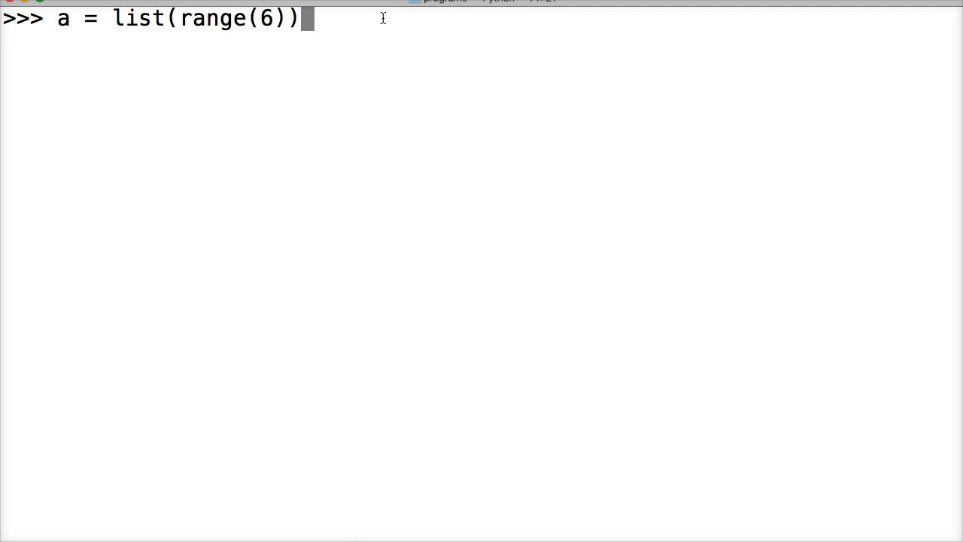
pyautogui.press('Return')
pyautogui.write('a')
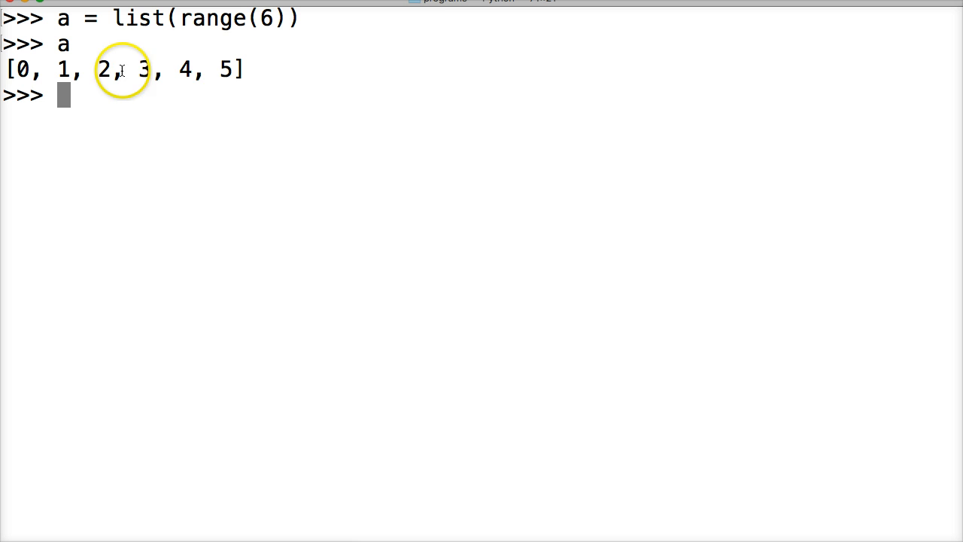
pyautogui.moveTo(301, 64)
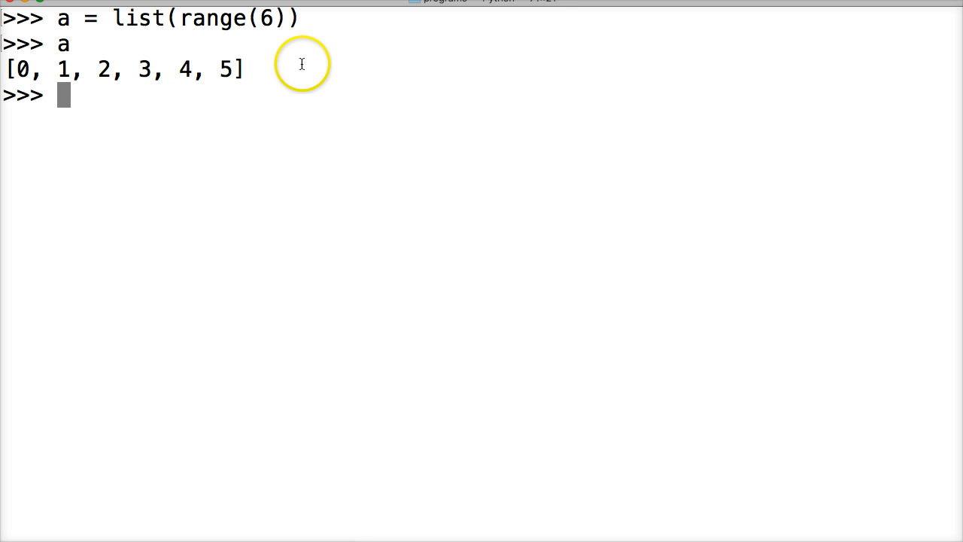
pyautogui.moveTo(105, 93)
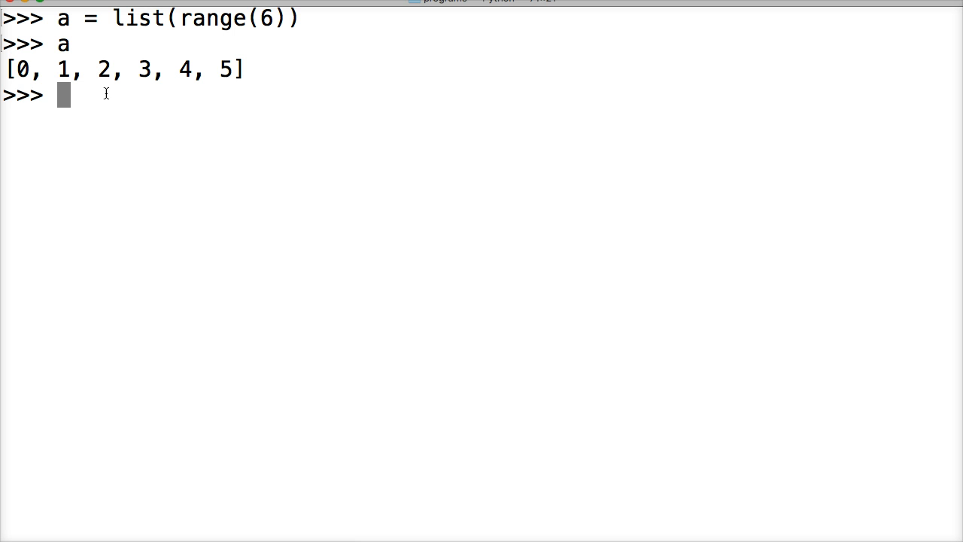
# - Assign b = tuple(range(6)) and echo it to get (0, 1, 2, 3, 4, 5)
pyautogui.write('b')
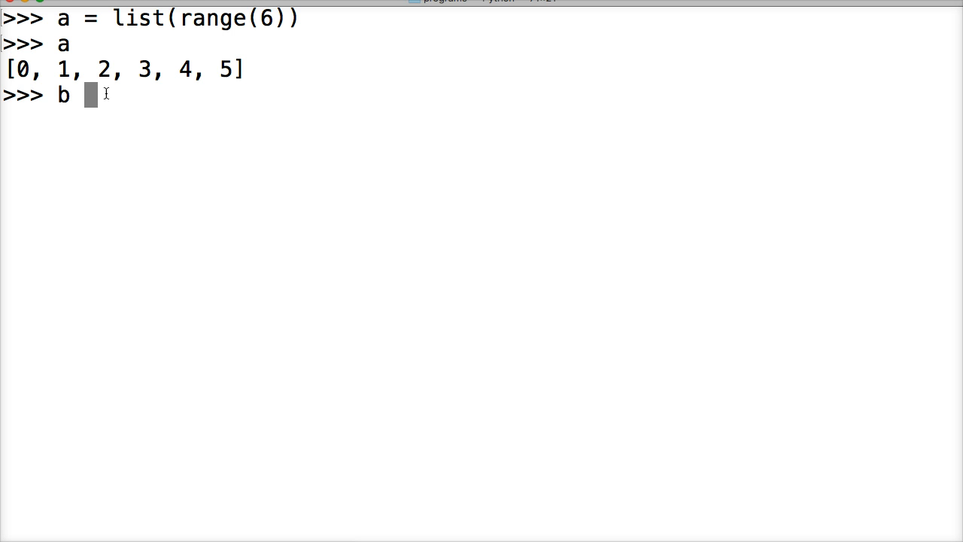
pyautogui.write('= t')
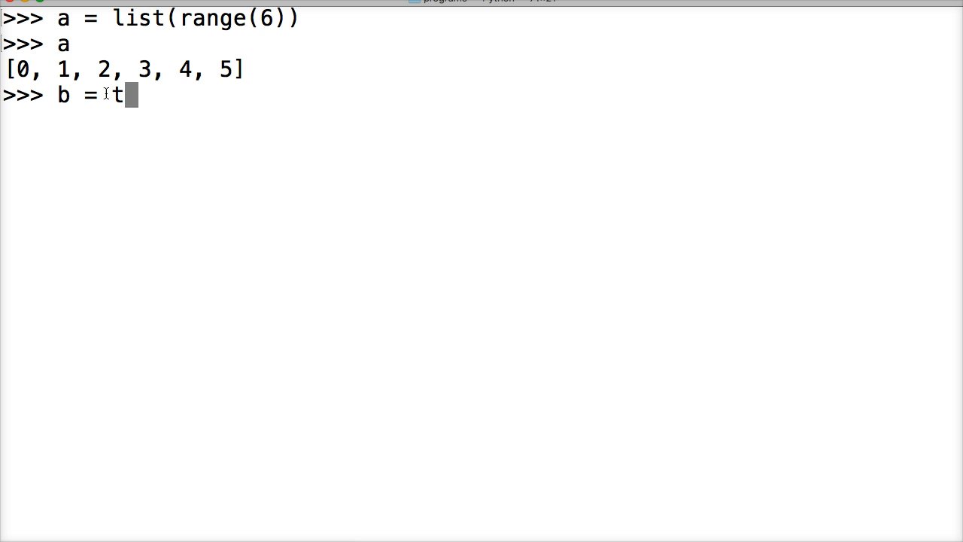
pyautogui.write('uple(')
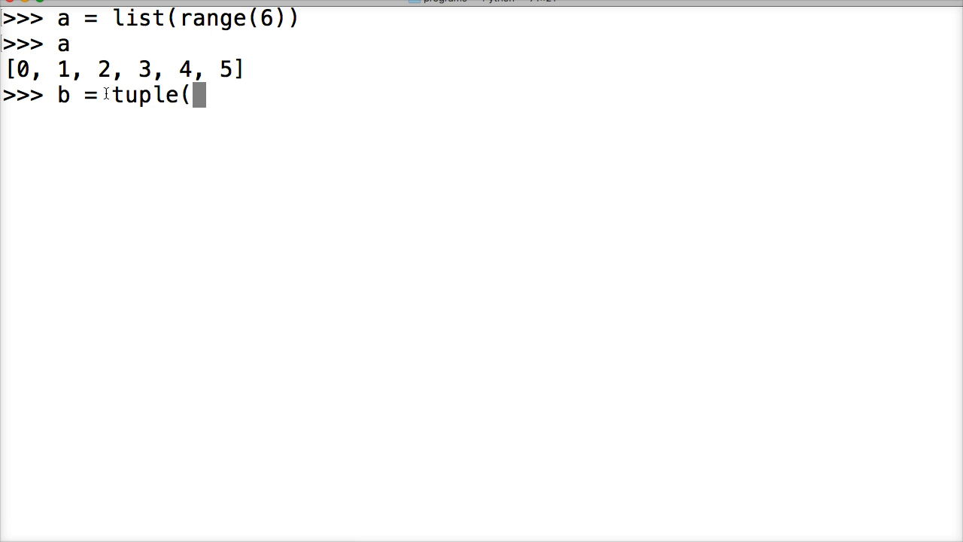
pyautogui.write('range(')
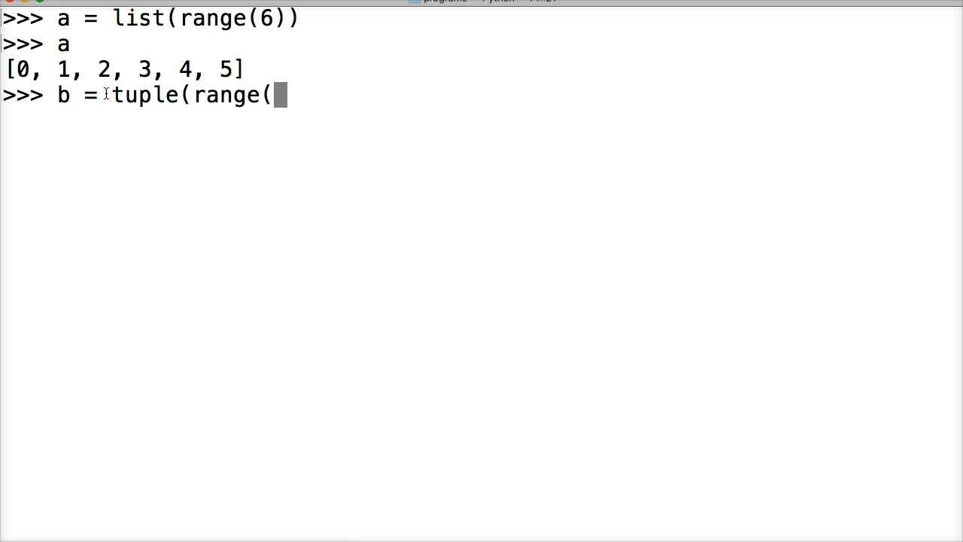
pyautogui.write('6')
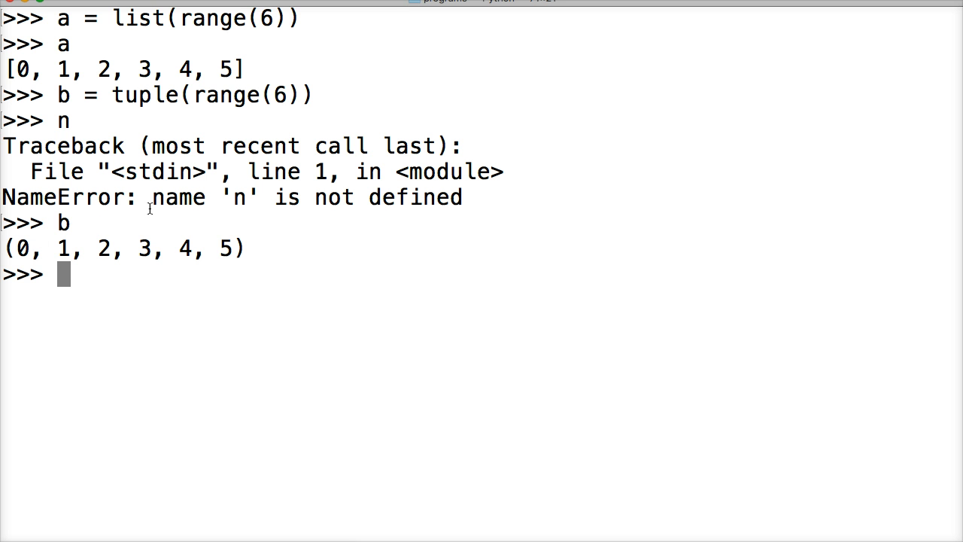
pyautogui.moveTo(221, 271)
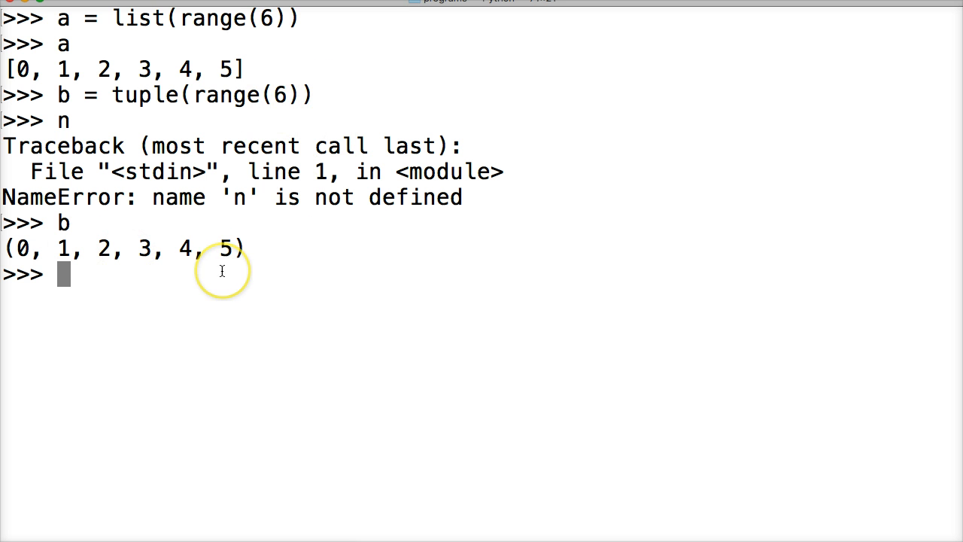
# - Assign c = tuple(range(100)) and echo it to list every number 0 to 99
pyautogui.write('c =')
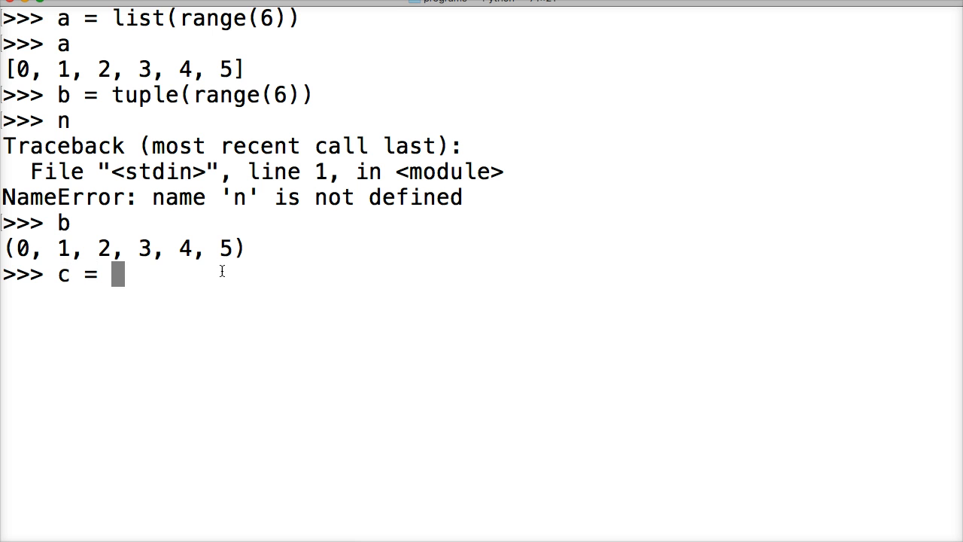
pyautogui.write('tuple')
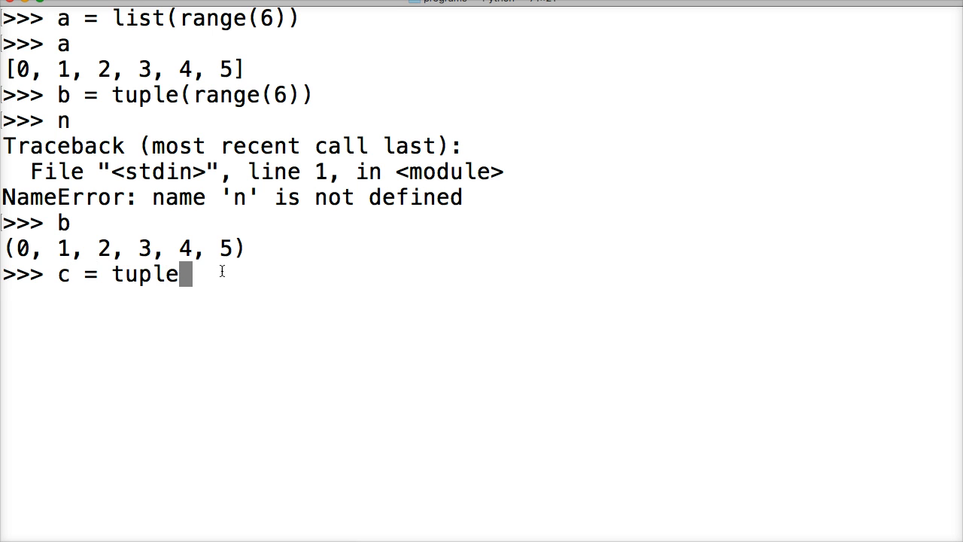
pyautogui.write('(range')
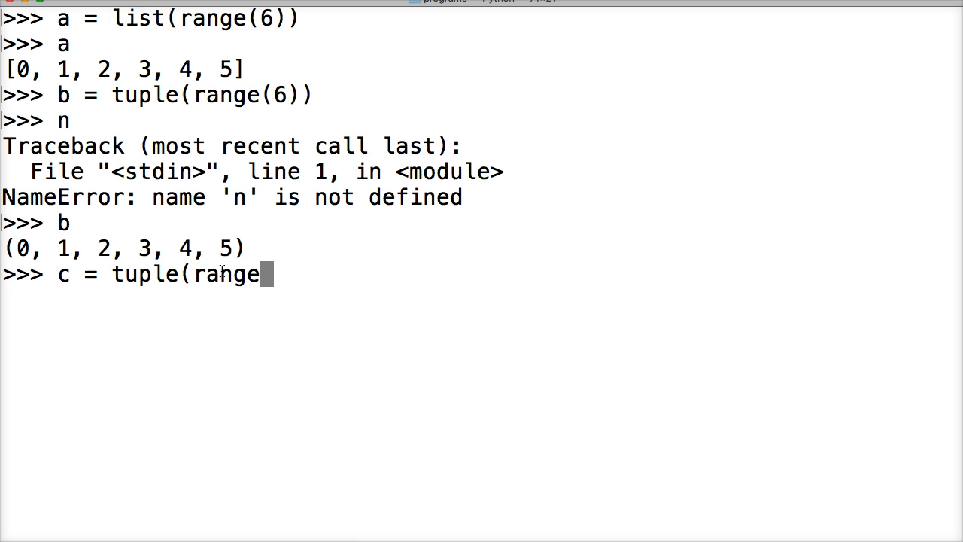
pyautogui.write('(100')
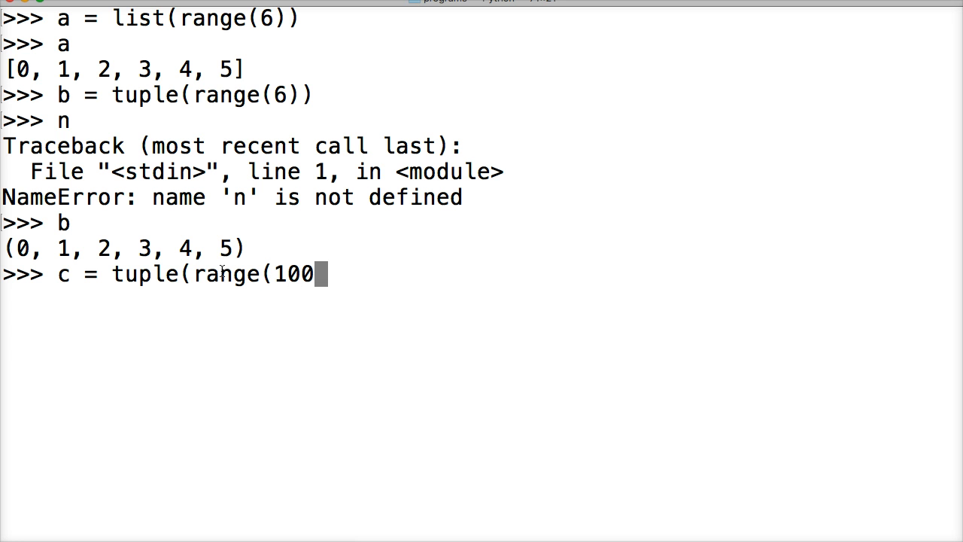
pyautogui.write('))')
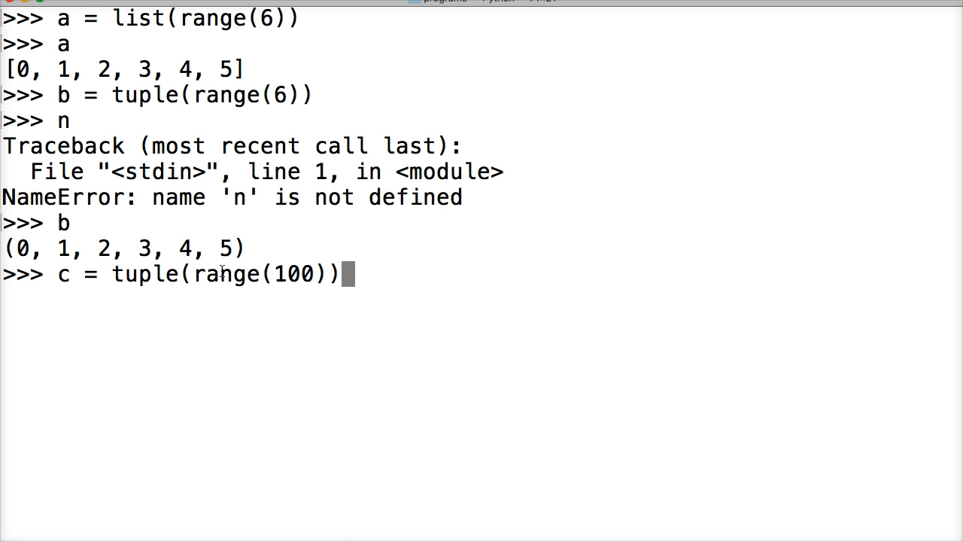
pyautogui.write('v')
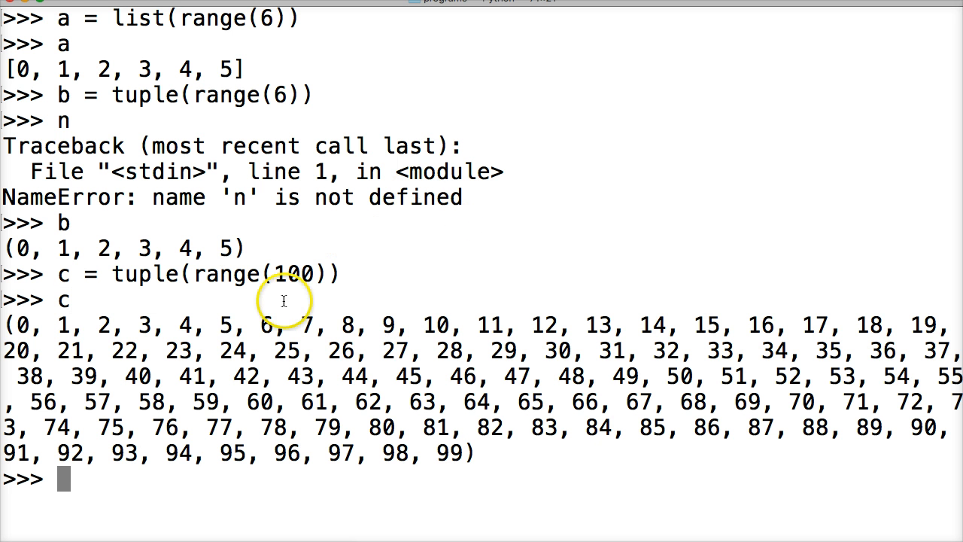
pyautogui.moveTo(406, 519)
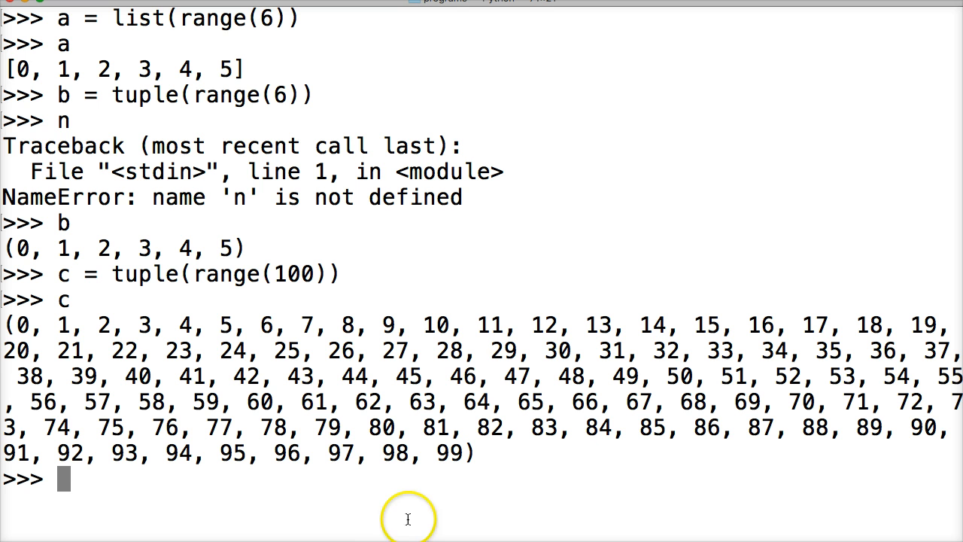
pyautogui.moveTo(226, 222)
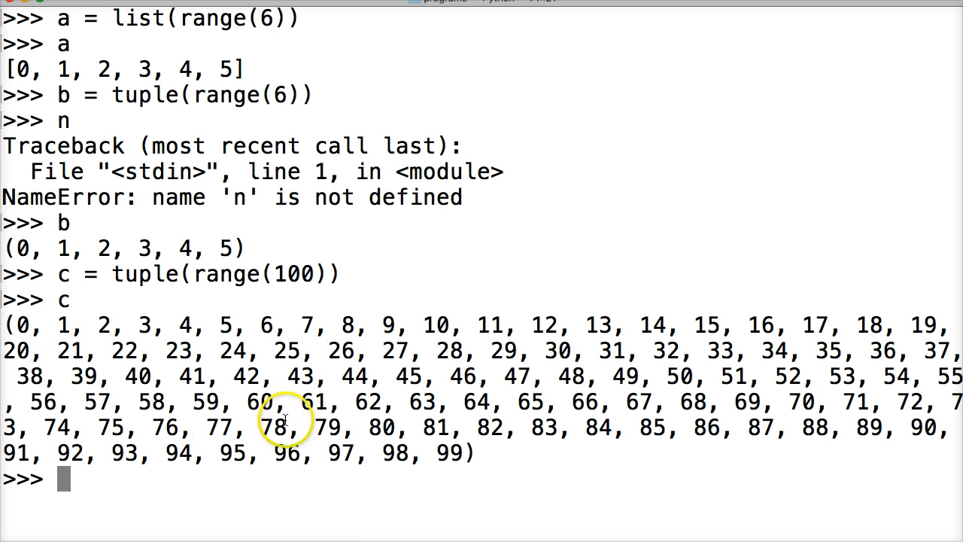
pyautogui.moveTo(167, 475)
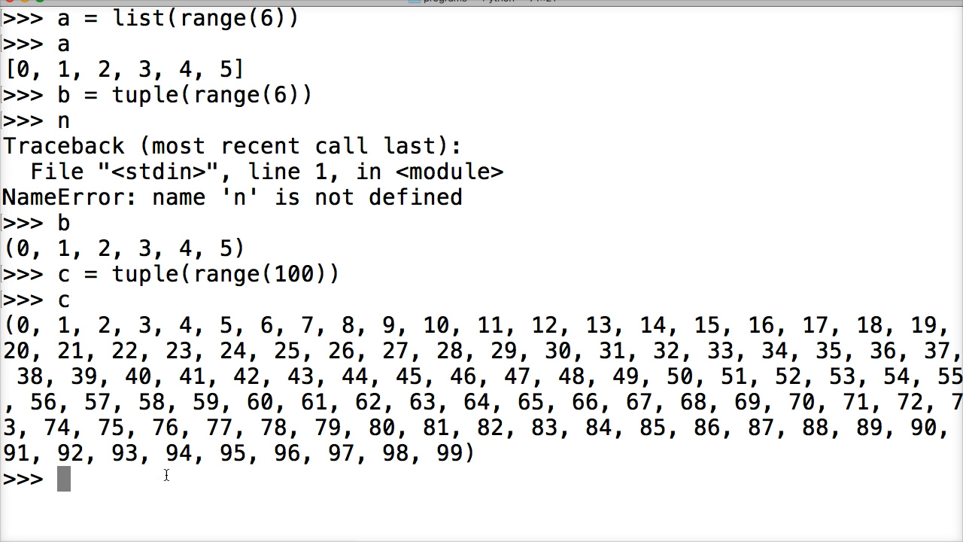
# - Assign d = list(range(1, 10)) and echo it to get [1, 2, ..., 9]
pyautogui.write('d = list')
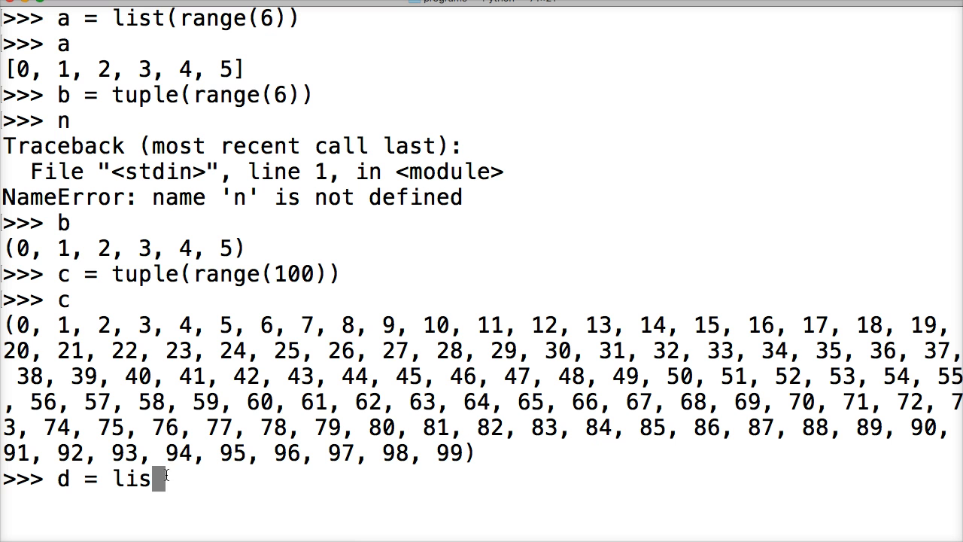
pyautogui.write('t(ra')
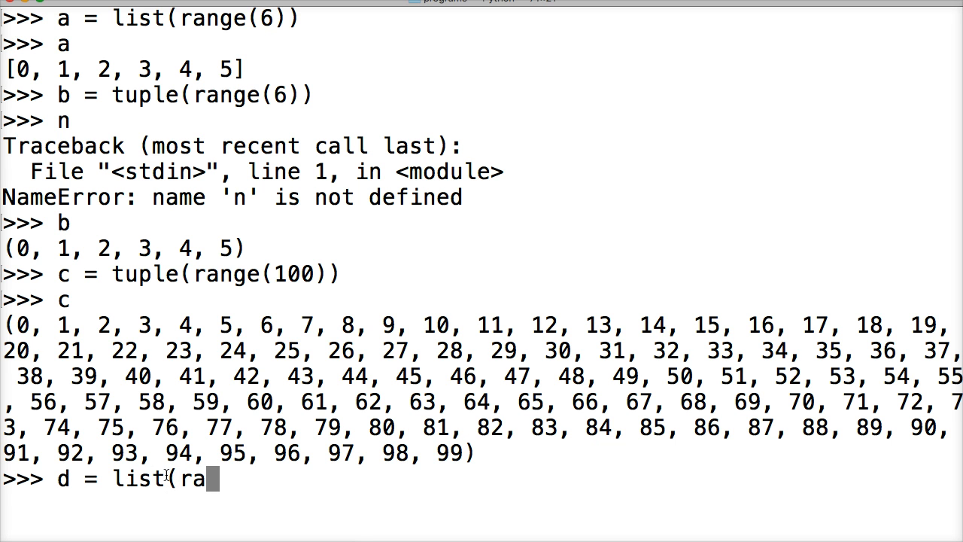
pyautogui.write('nge(')
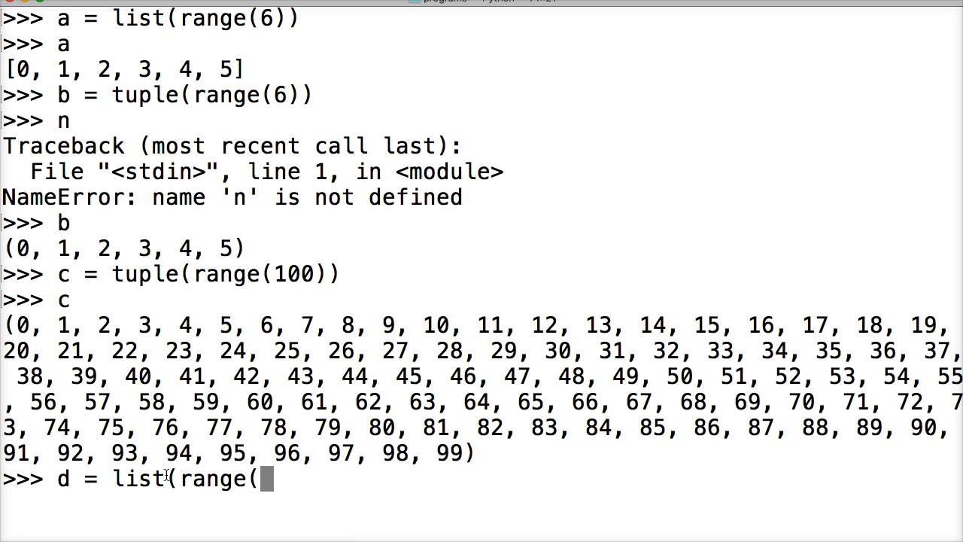
pyautogui.doubleClick(286, 273)
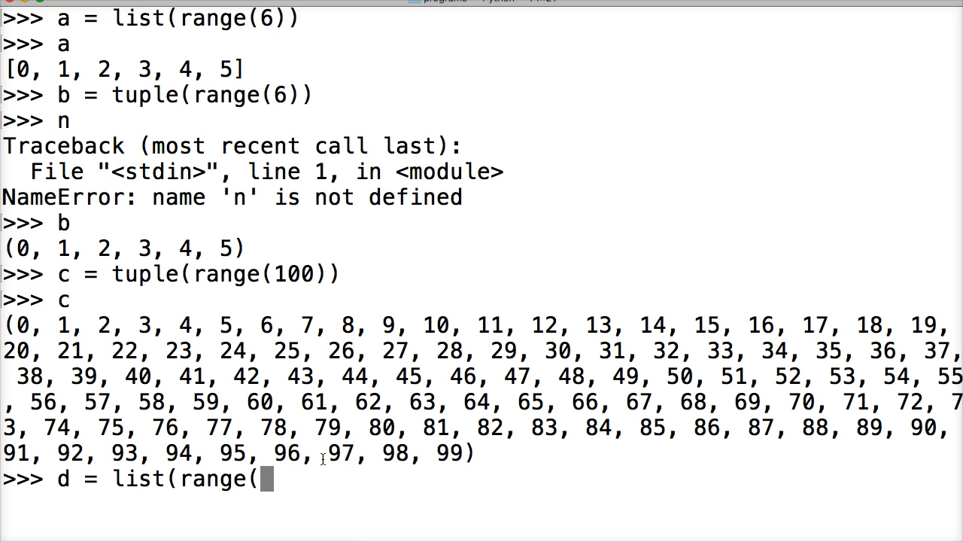
pyautogui.write('1,')
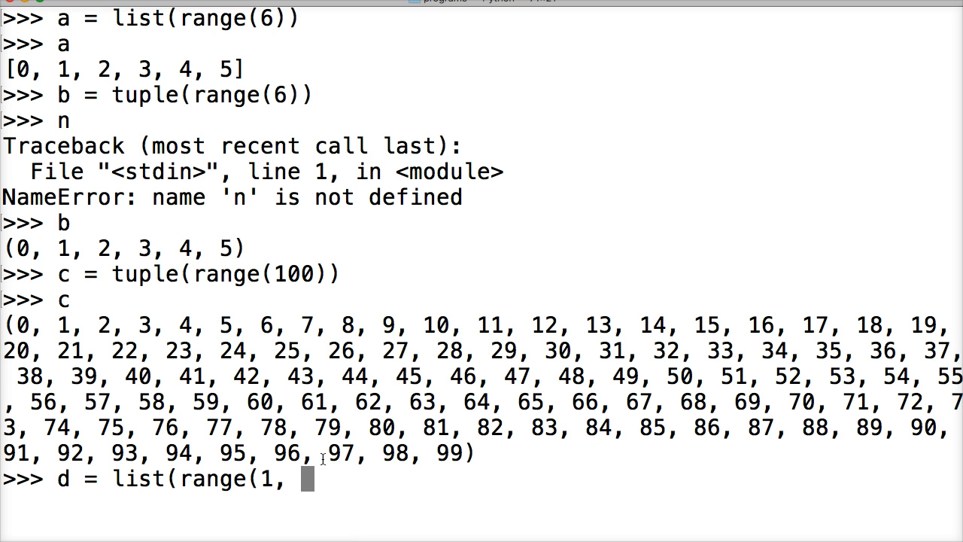
pyautogui.write('10')
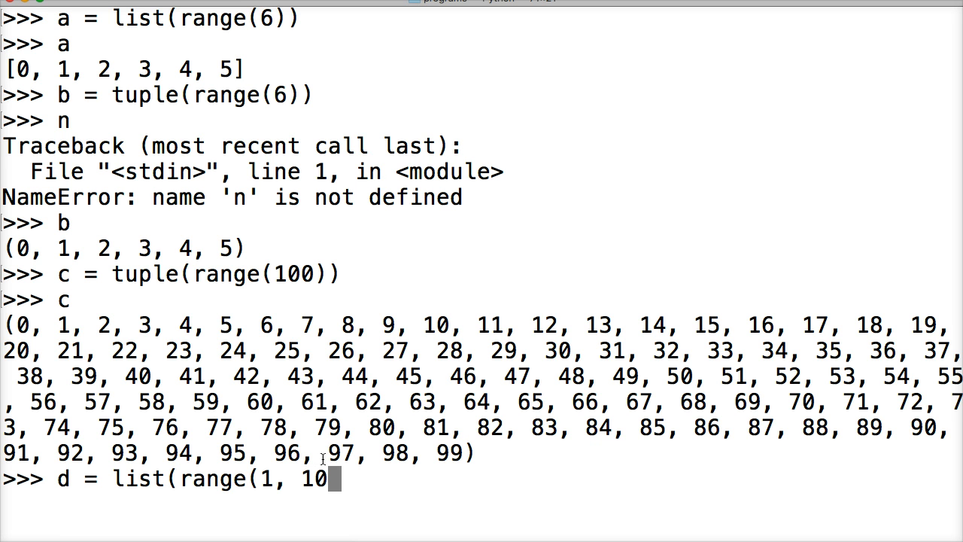
pyautogui.write('))')
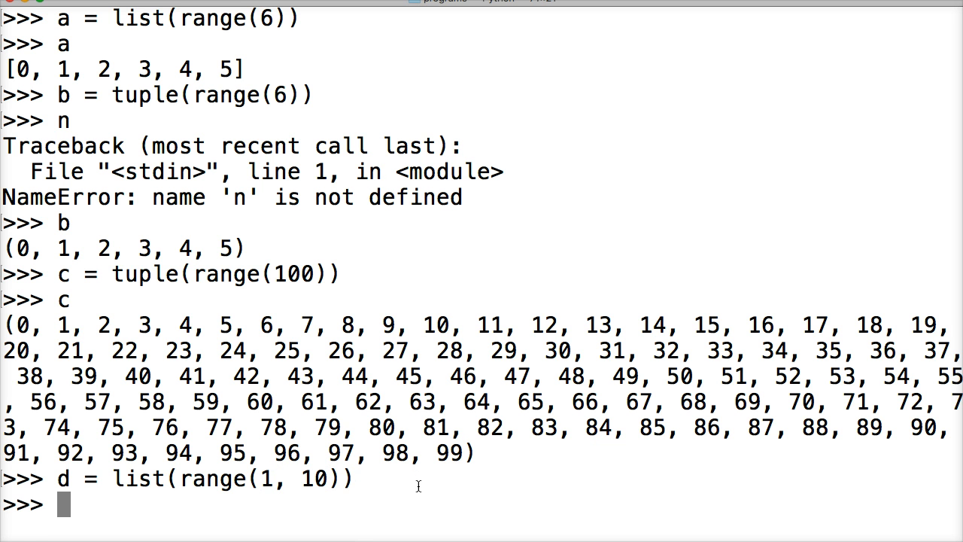
pyautogui.press('Return')
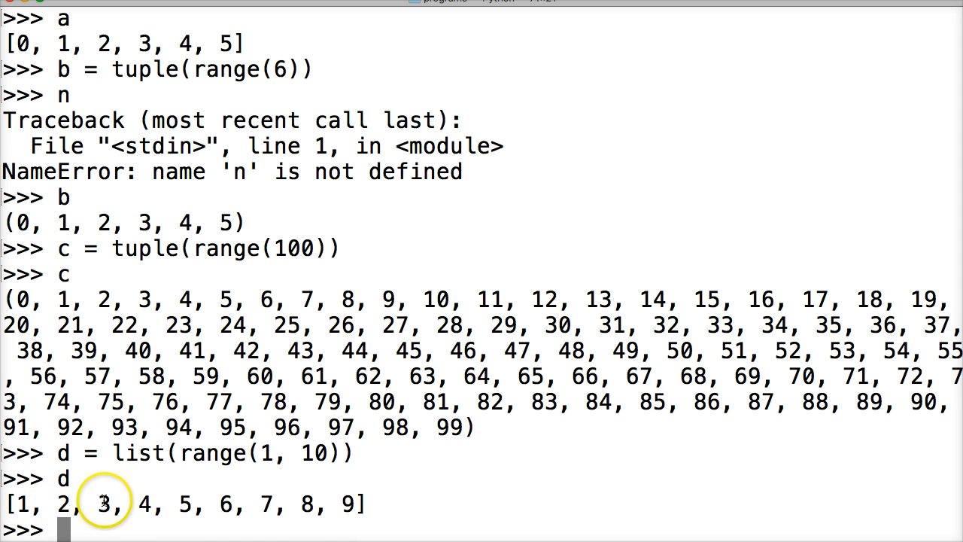
pyautogui.moveTo(310, 504)
pyautogui.write('f =')
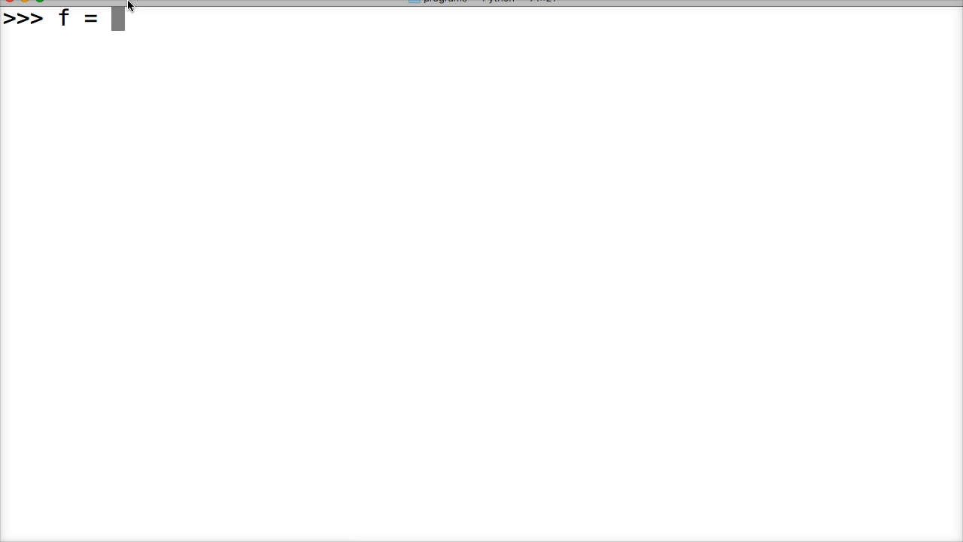
# - Assign f = list(range(0, 11, 2)) and echo it to get the evens [0, 2, 4, 6, 8, 10]
pyautogui.write('list(')
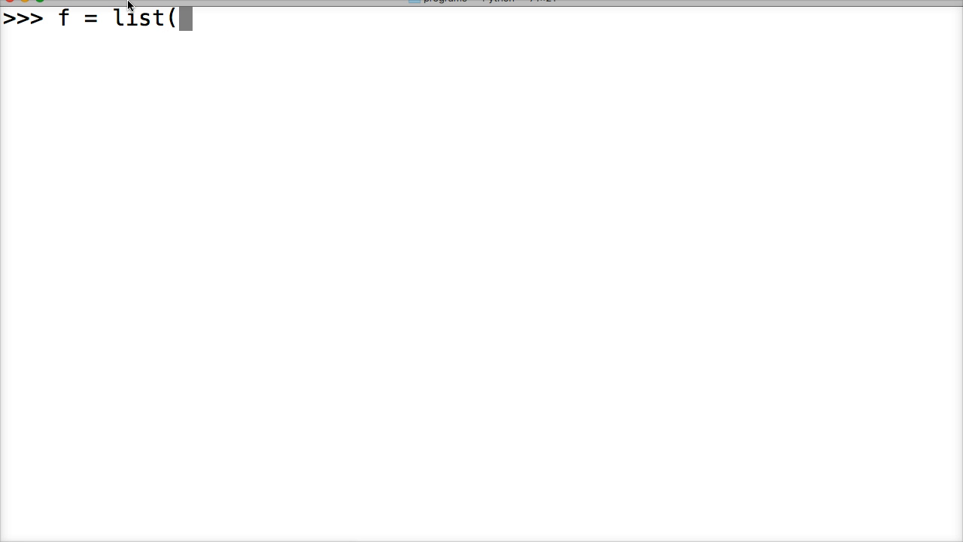
pyautogui.write('range(')
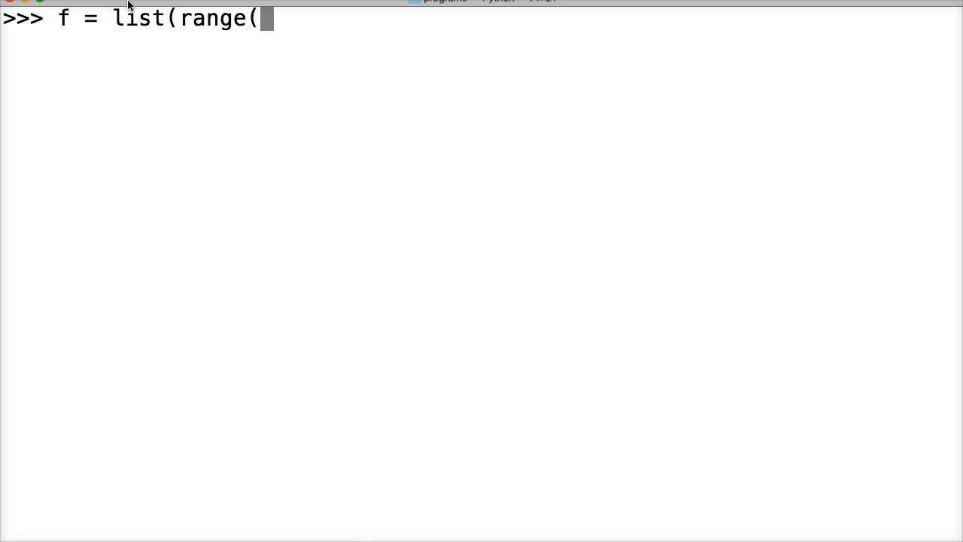
pyautogui.write('0')
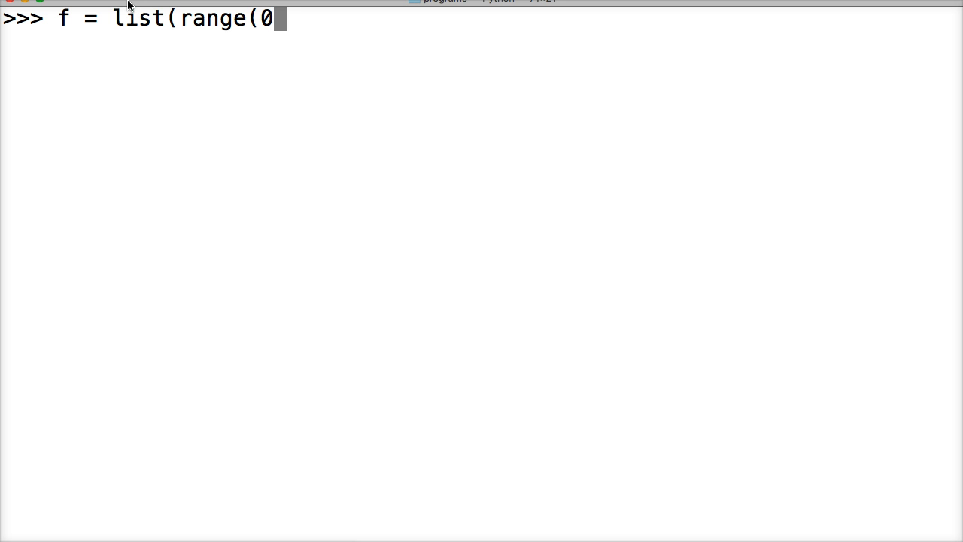
pyautogui.write(',')
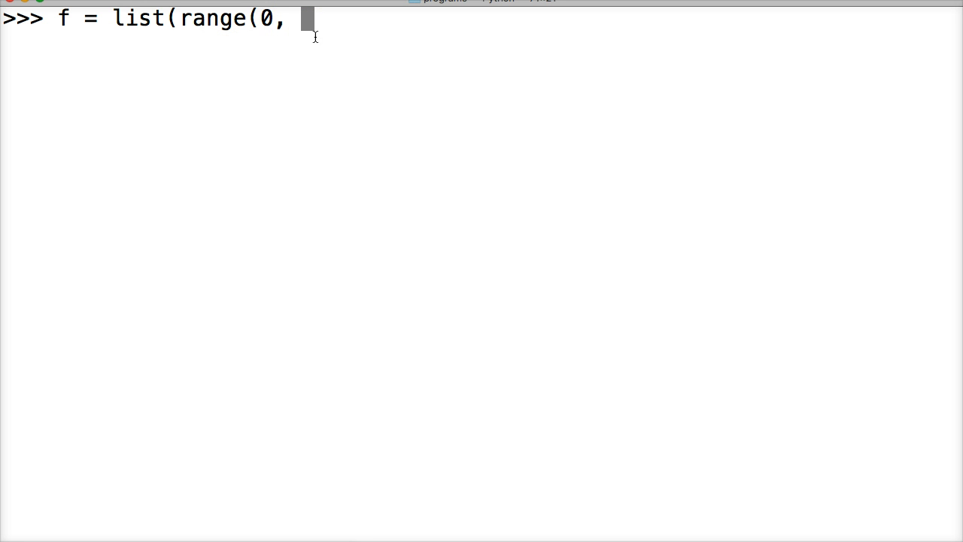
pyautogui.write('1')
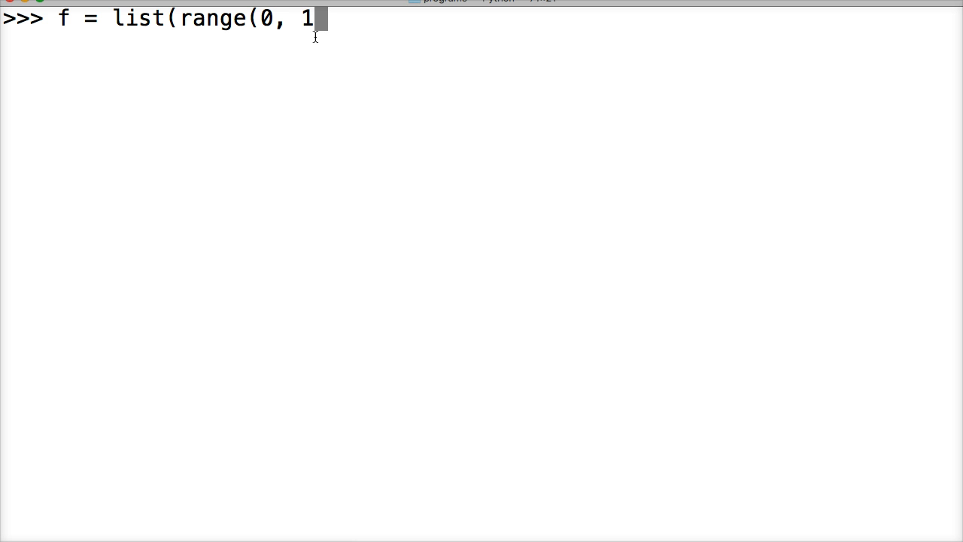
pyautogui.write('1,')
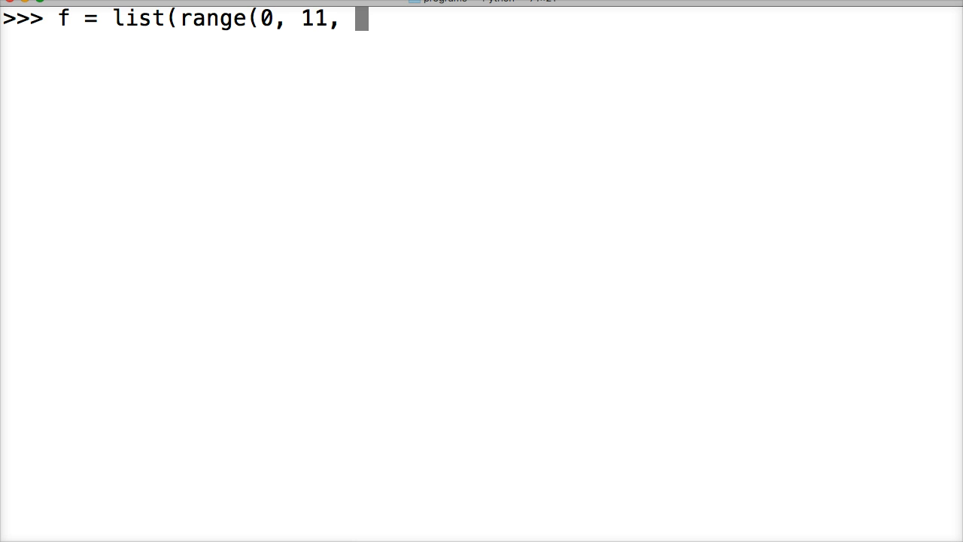
pyautogui.write('2')
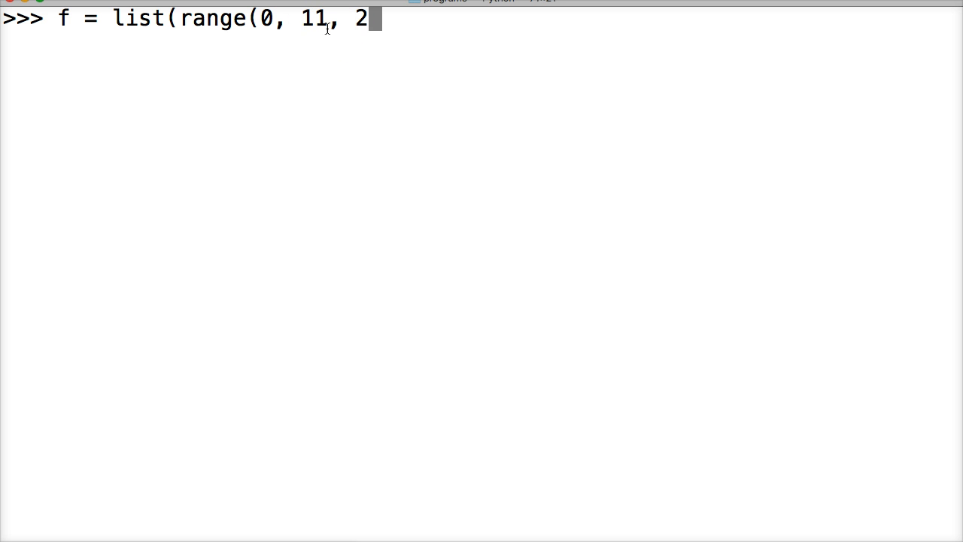
pyautogui.write('))')
pyautogui.write('f')
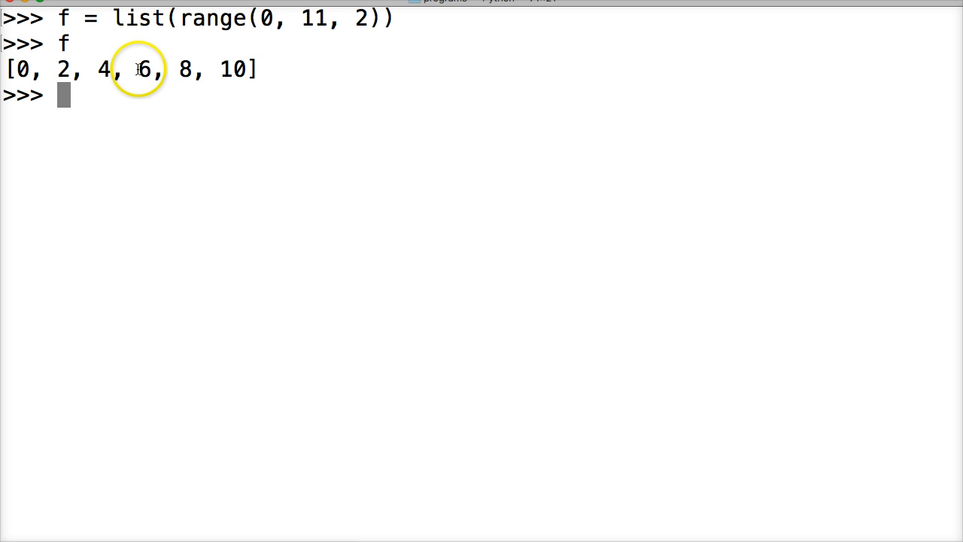
pyautogui.moveTo(162, 197)
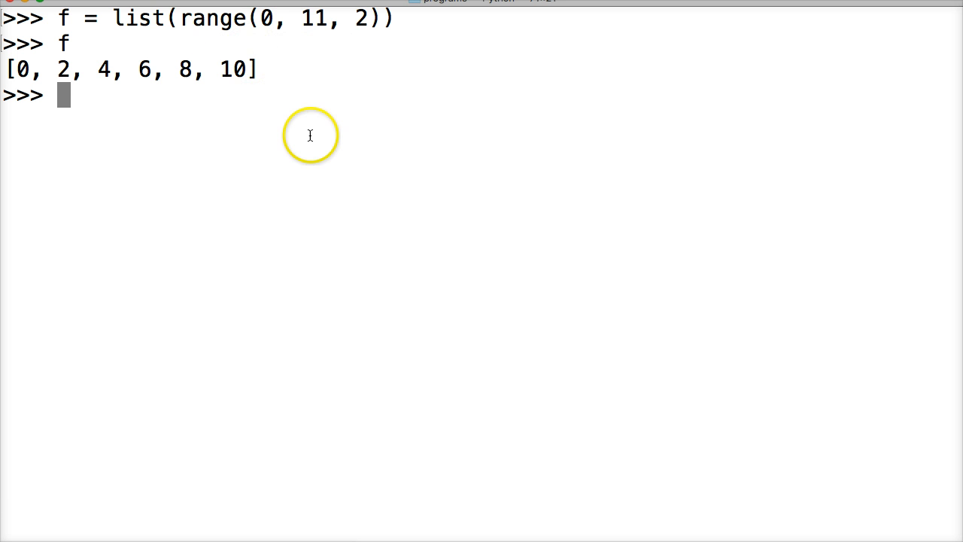
# - Reassign f = list(range(11, 2)), echo the empty [], and highlight the 2 argument
pyautogui.write('f')
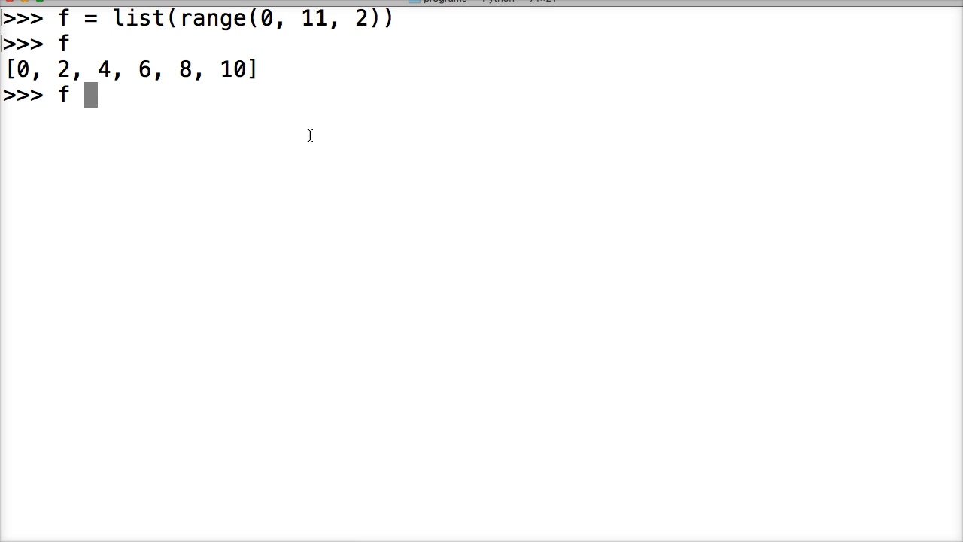
pyautogui.write('= list(')
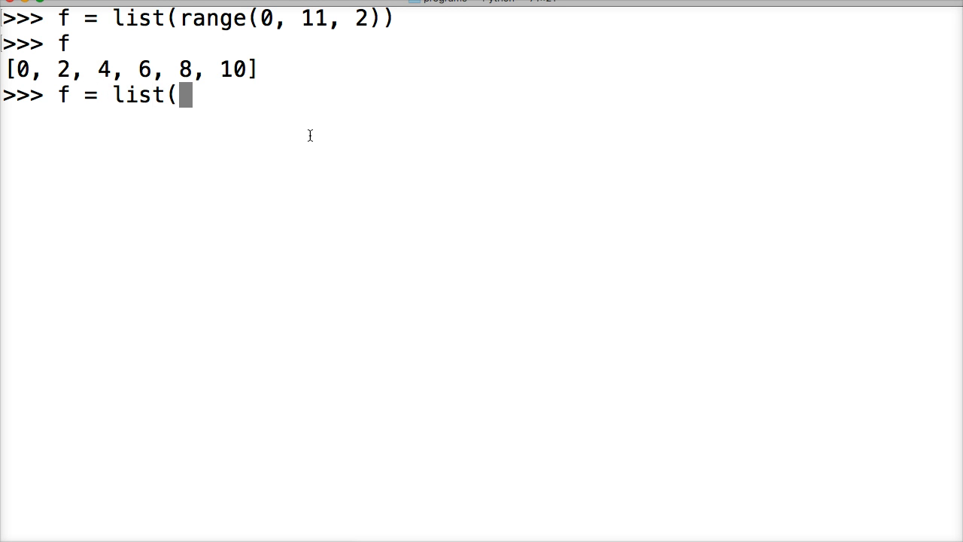
pyautogui.write('range(')
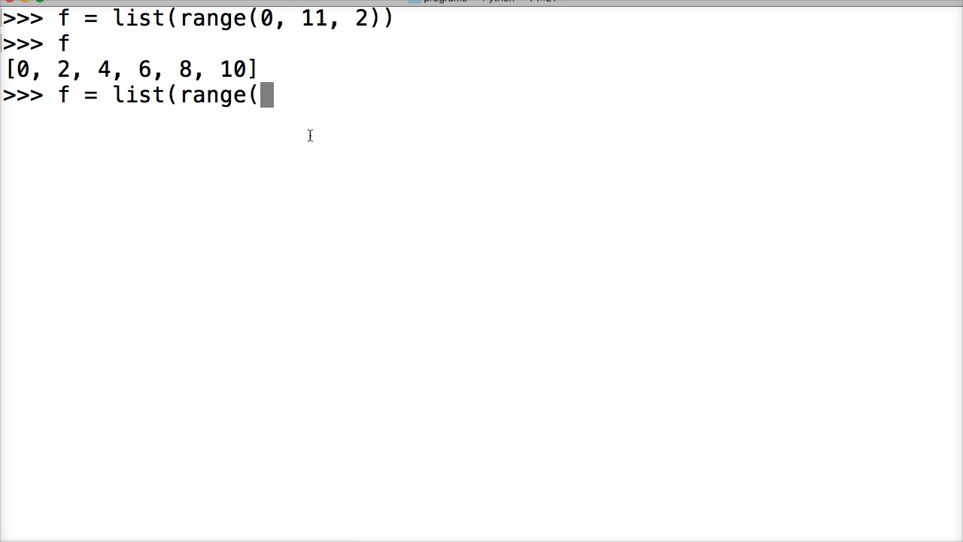
pyautogui.write('11, 2')
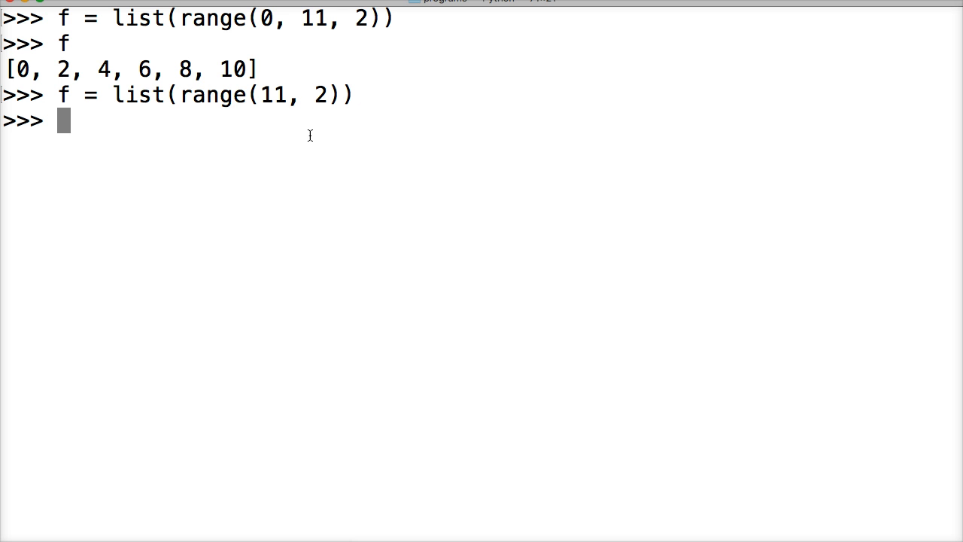
pyautogui.press('enter')
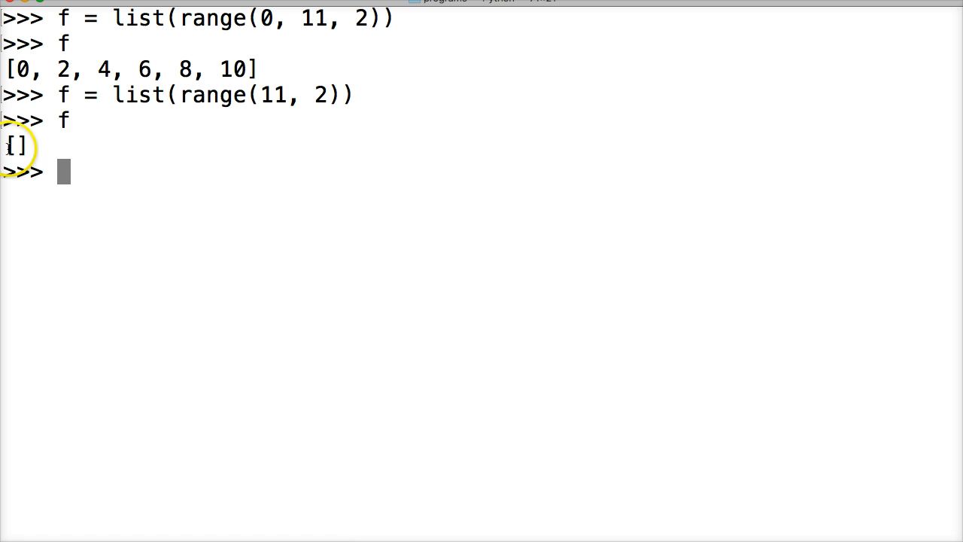
pyautogui.moveTo(264, 96)
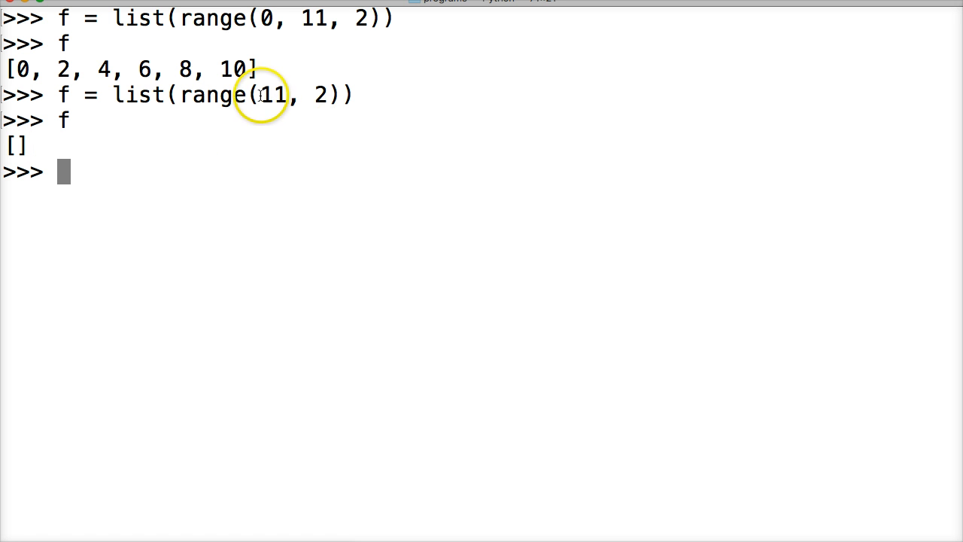
pyautogui.moveTo(267, 94)
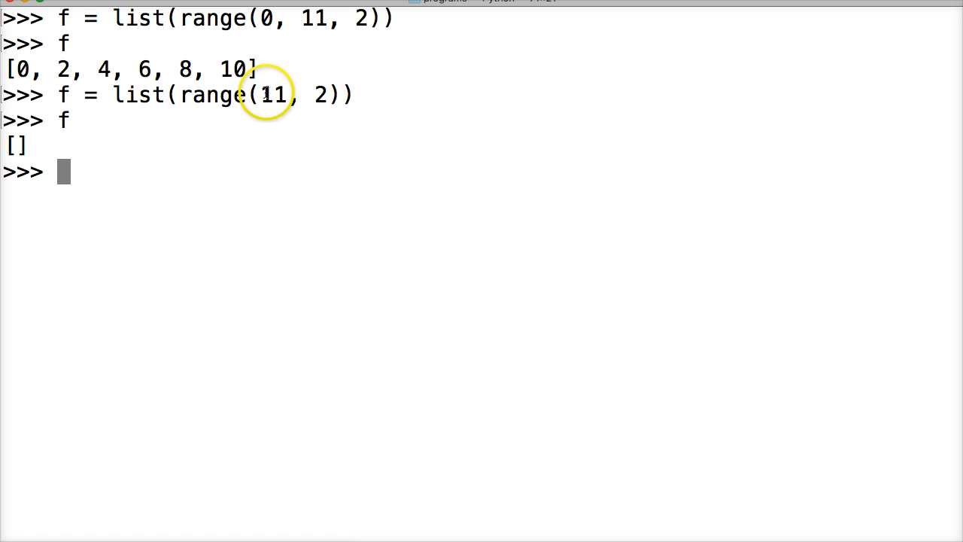
pyautogui.doubleClick(314, 95)
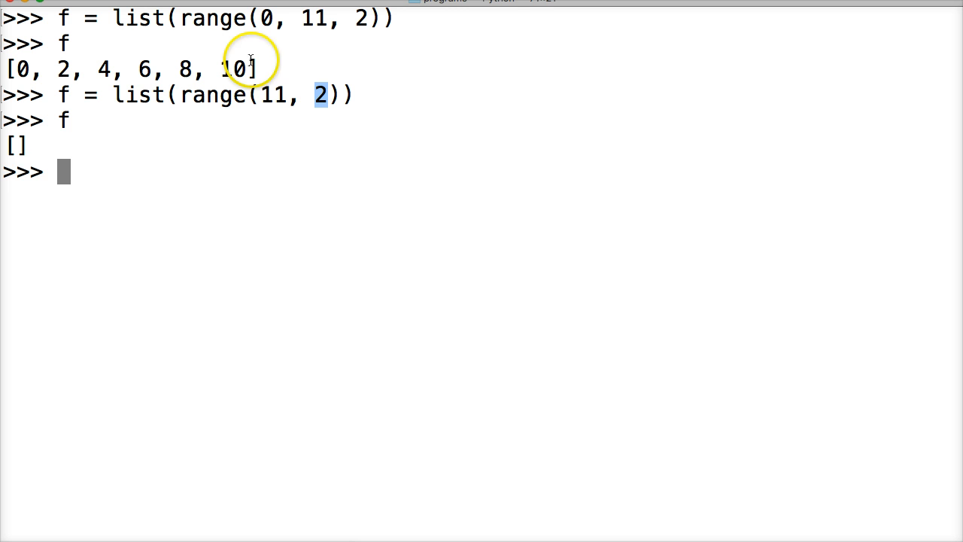
pyautogui.moveTo(114, 194)
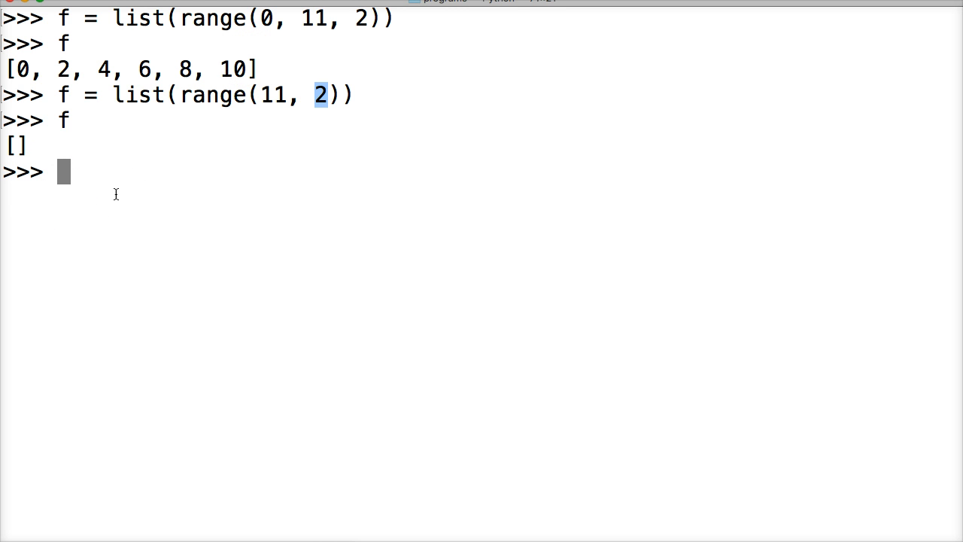
# - Assign g = list(range(-2, -11, 2)) and echo it to show an empty []
pyautogui.write('g =')
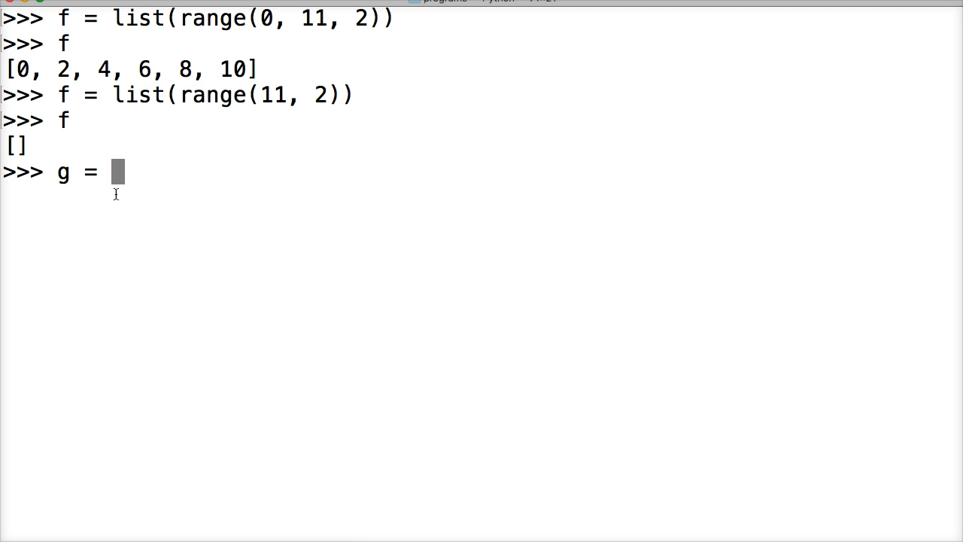
pyautogui.write('list(range')
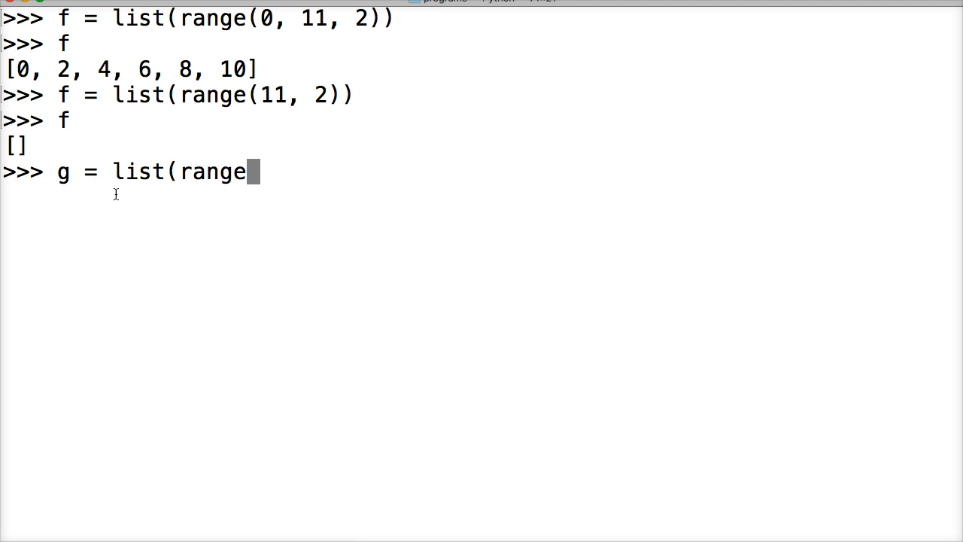
pyautogui.write('(')
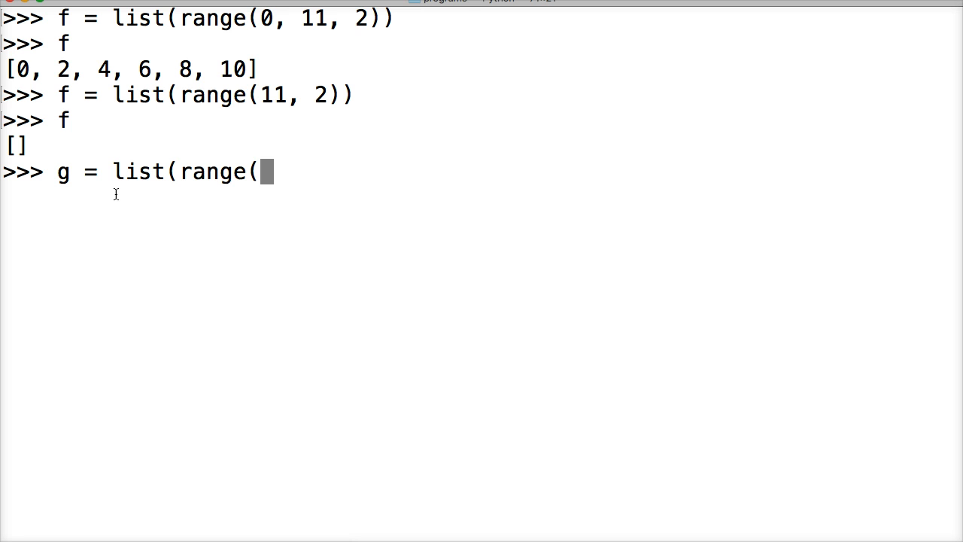
pyautogui.write('-2')
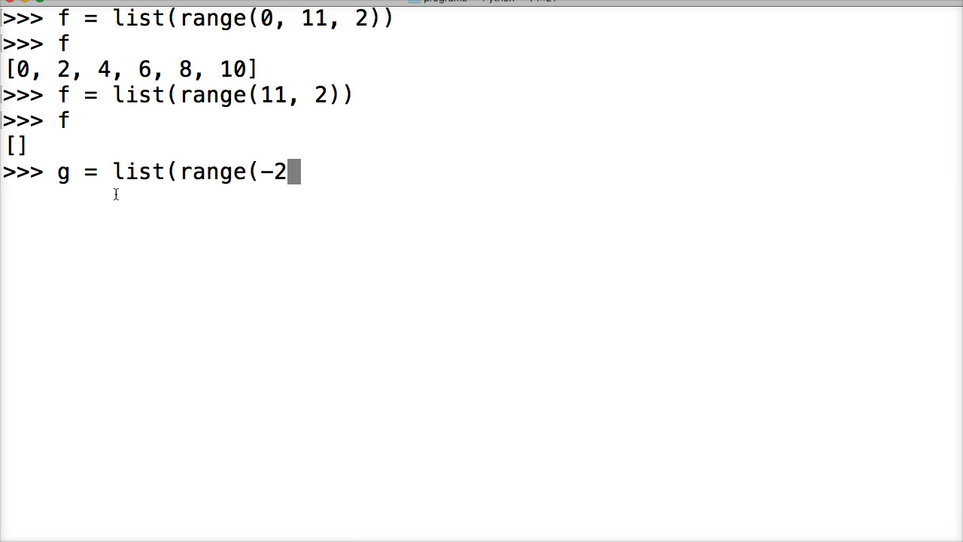
pyautogui.write(',')
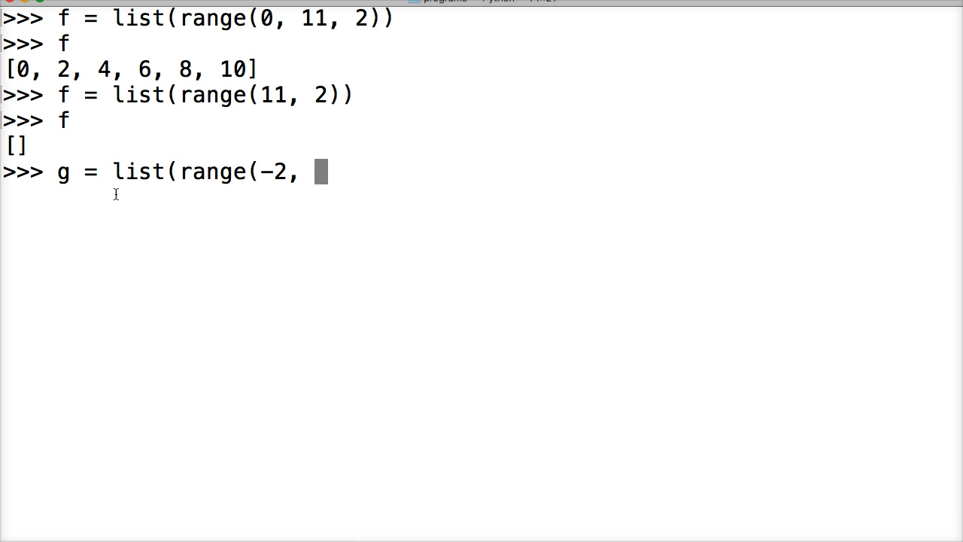
pyautogui.write('-11')
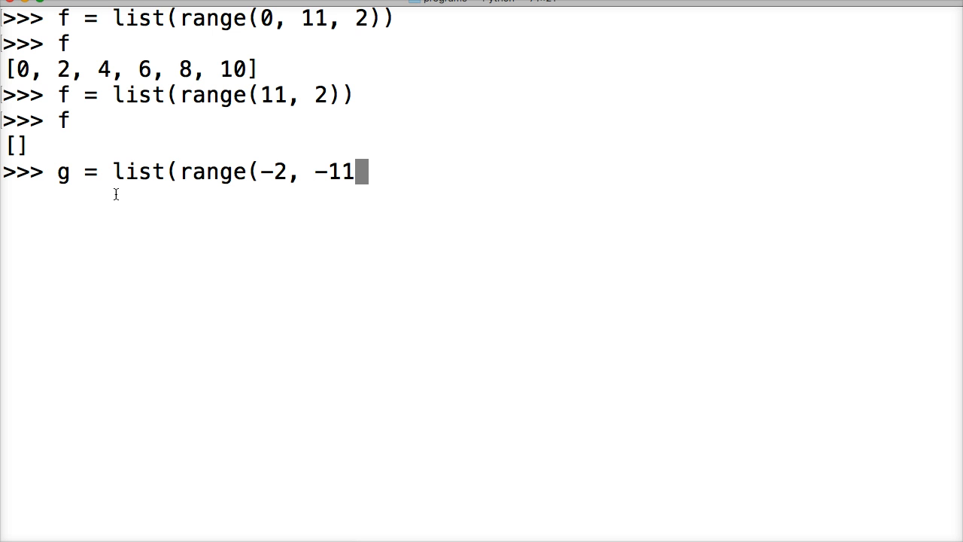
pyautogui.write(',')
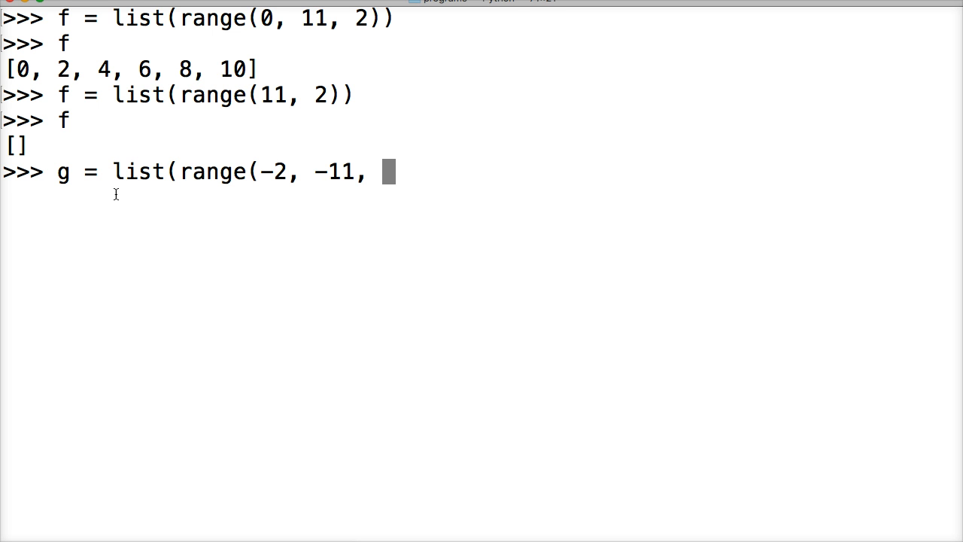
pyautogui.write('2')
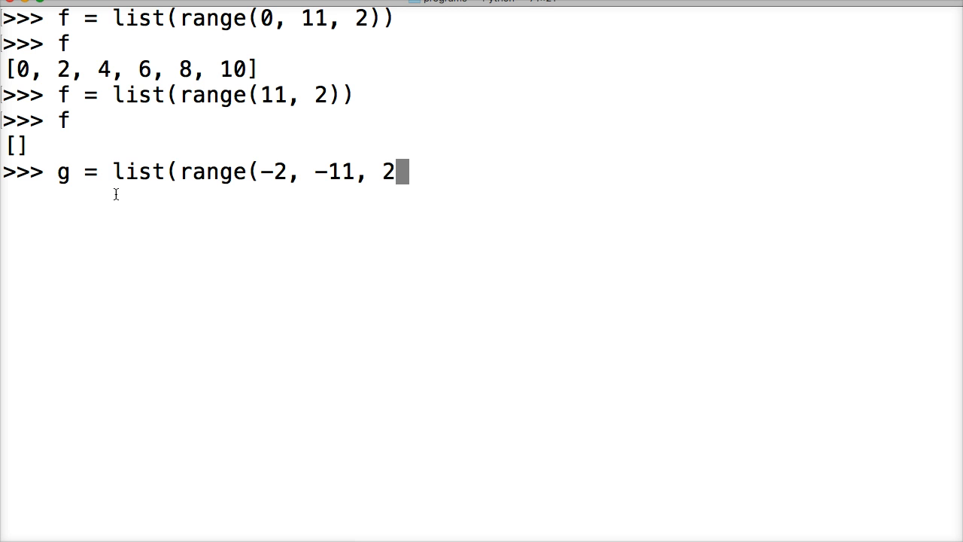
pyautogui.write('))')
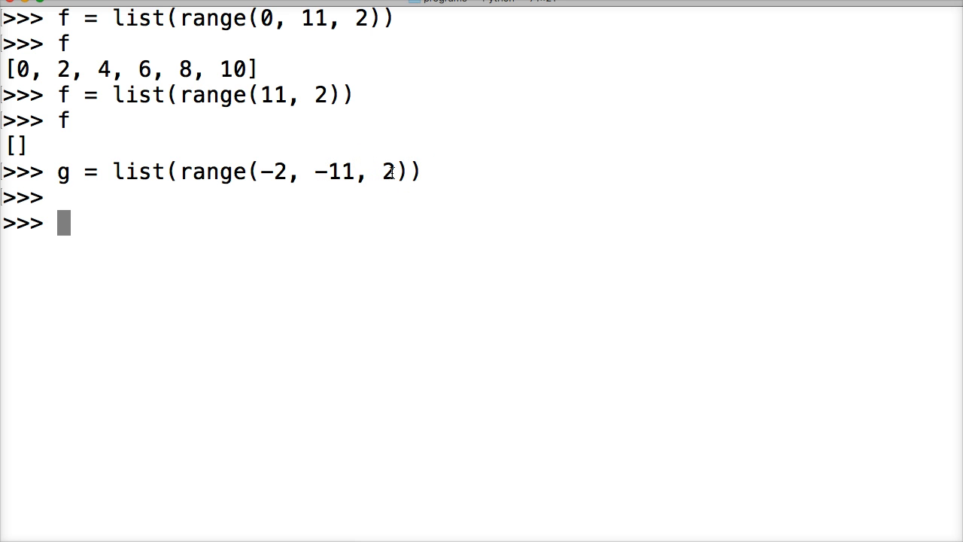
pyautogui.write('g')
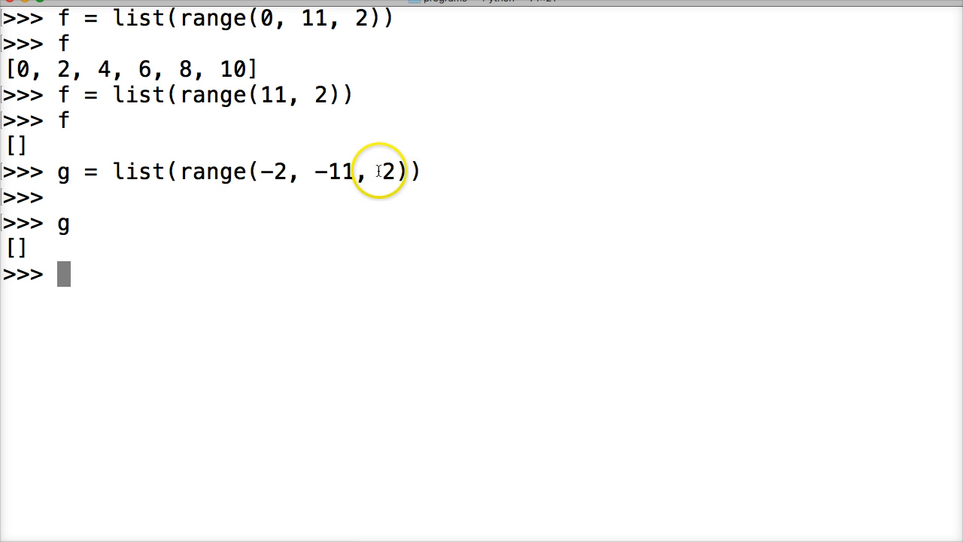
pyautogui.moveTo(513, 158)
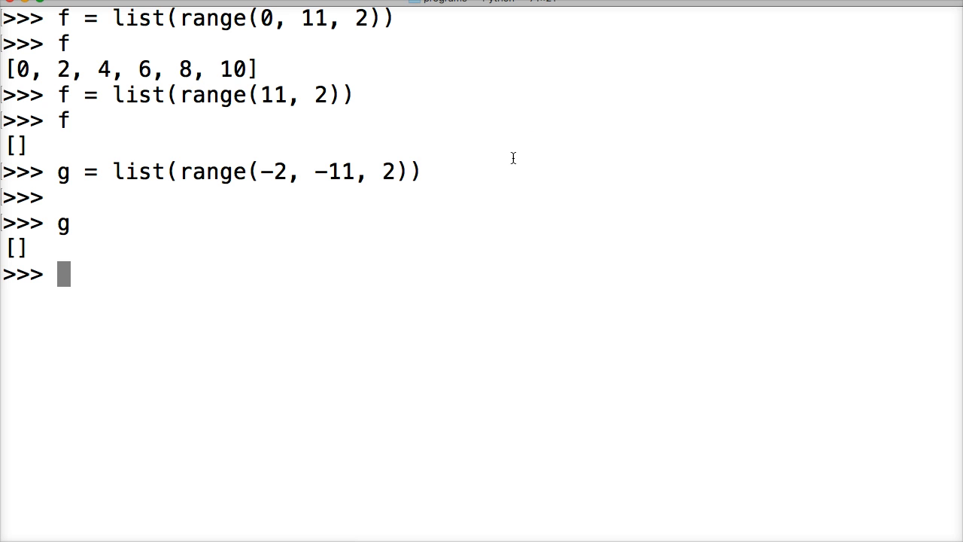
# - Reassign g = list(range(-2, -11, -2)) and echo it to get [-2, -4, -6, -8, -10]
pyautogui.write('g = li')
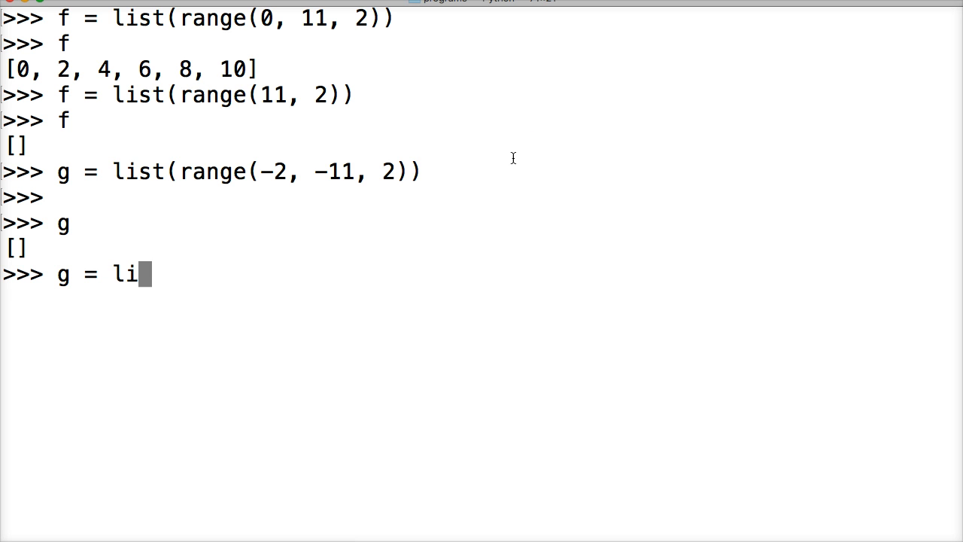
pyautogui.write('st(range(')
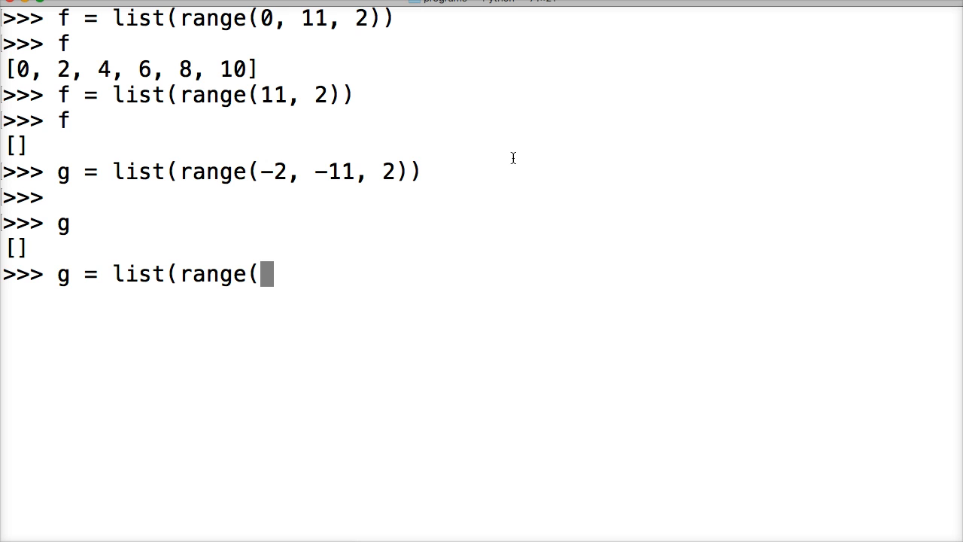
pyautogui.write('-2,')
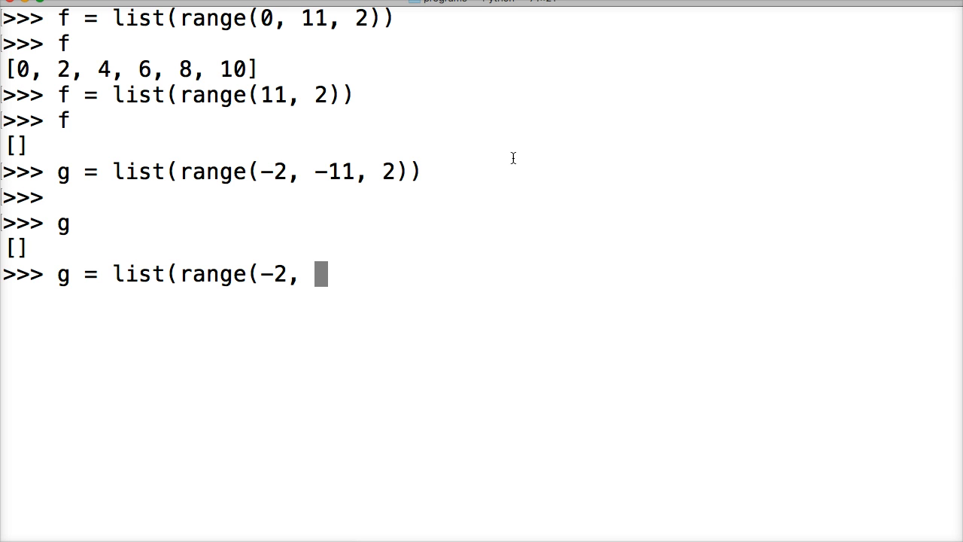
pyautogui.write('-11,')
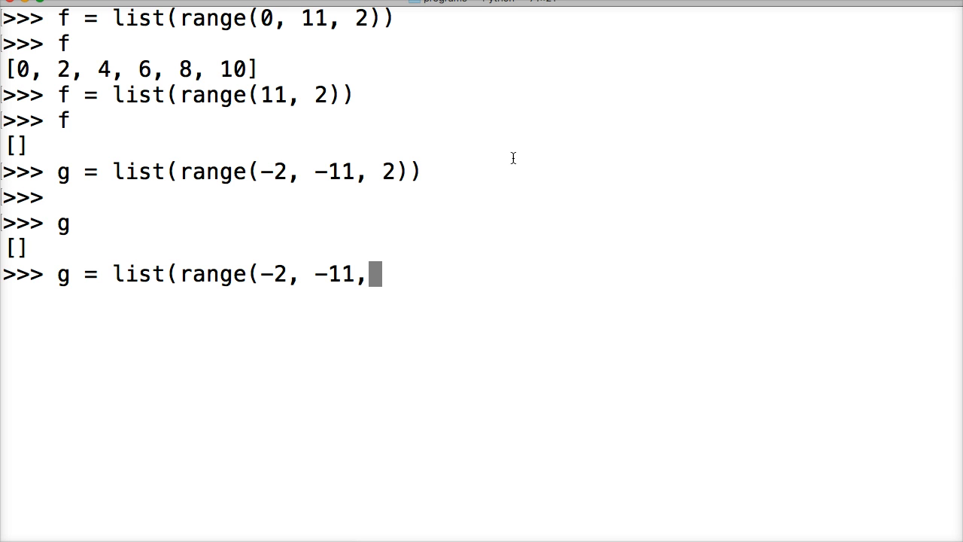
pyautogui.write('-2')
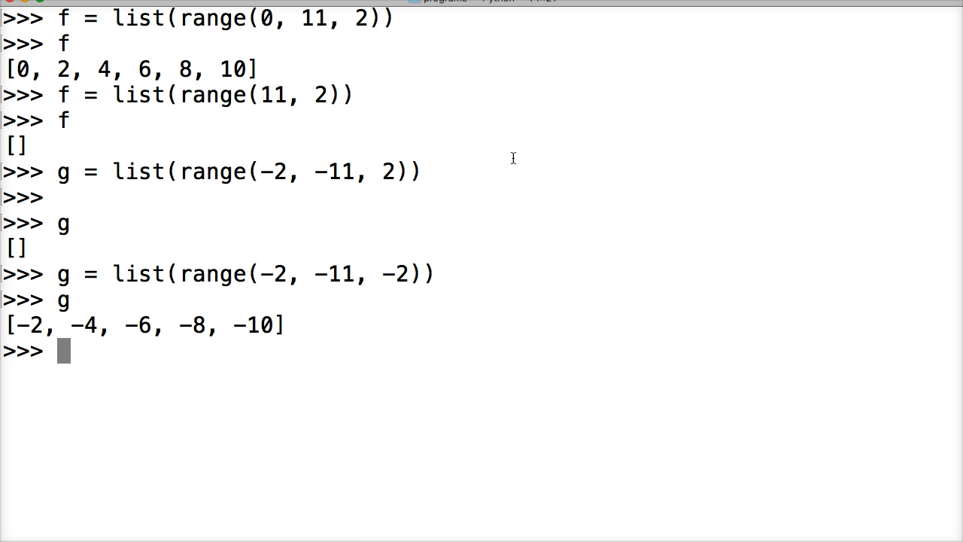
pyautogui.moveTo(322, 284)
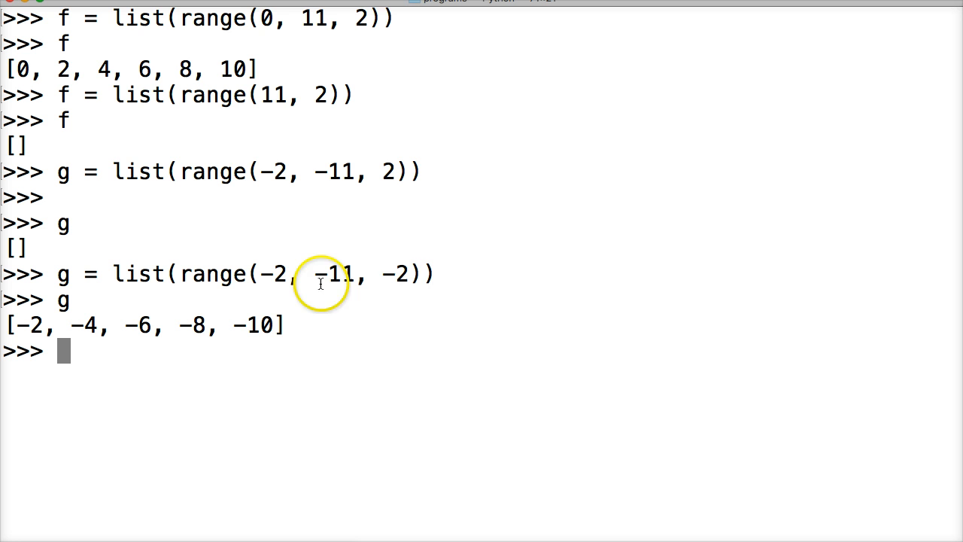
pyautogui.moveTo(385, 265)
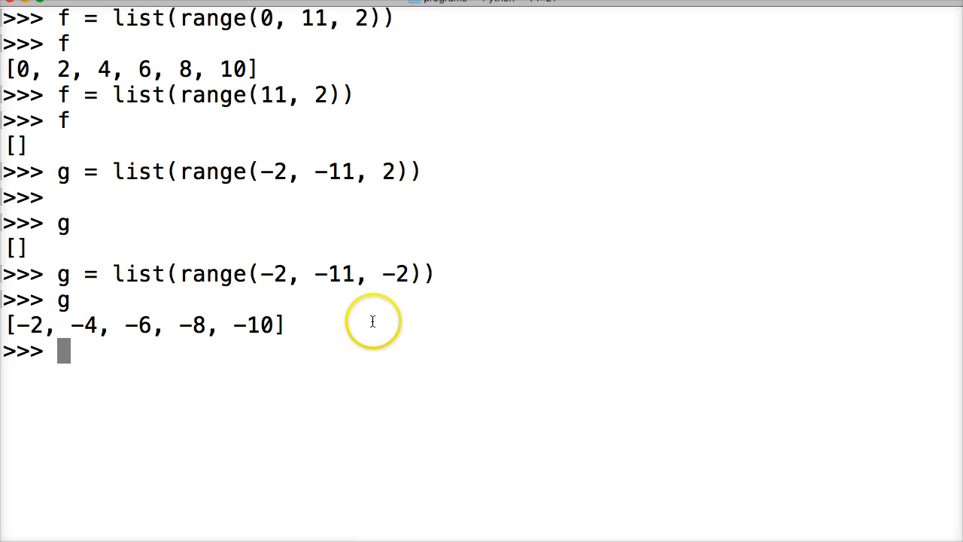
pyautogui.moveTo(364, 274)
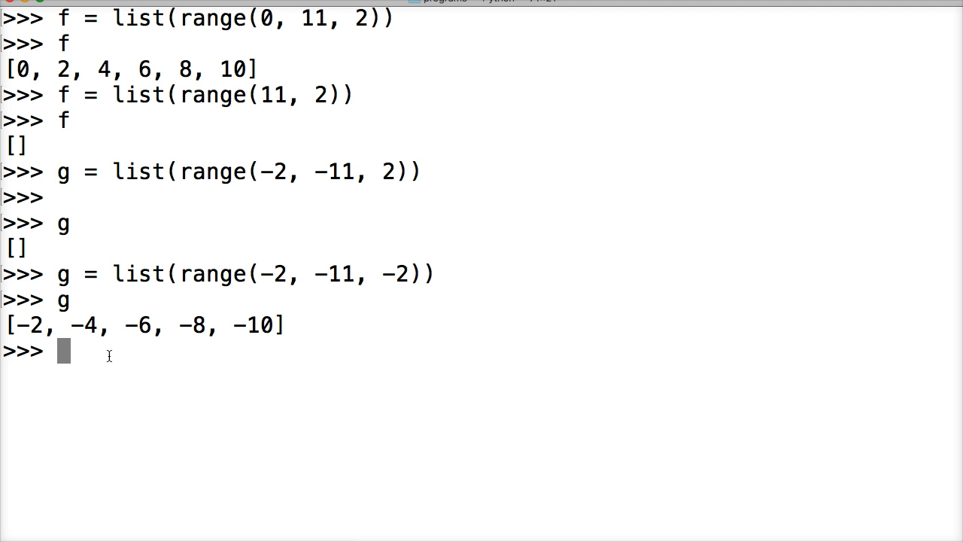
pyautogui.moveTo(308, 267)
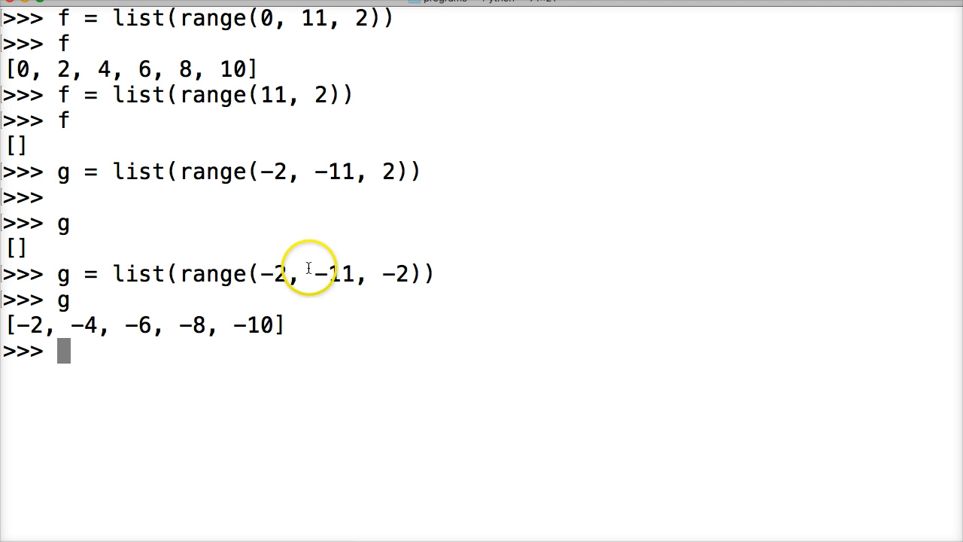
pyautogui.moveTo(334, 289)
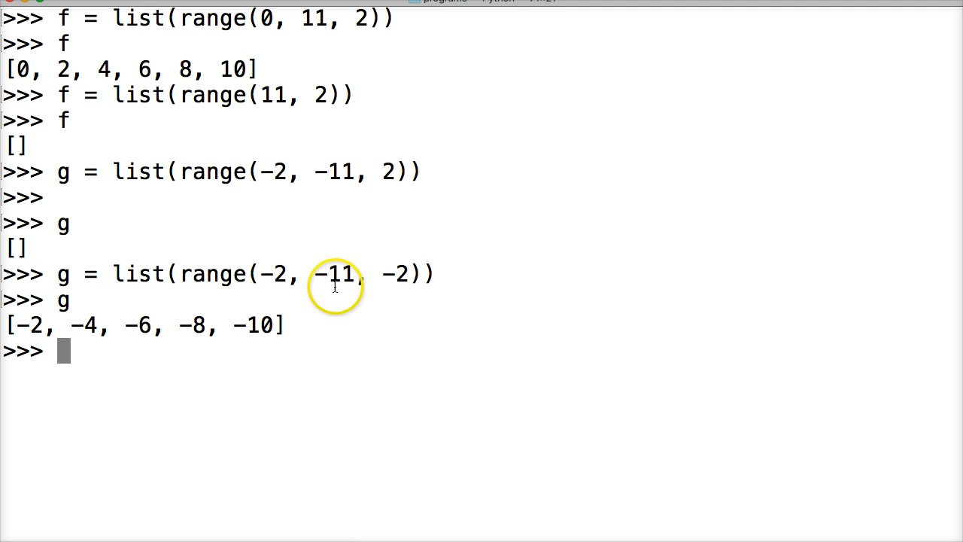
pyautogui.moveTo(255, 273)
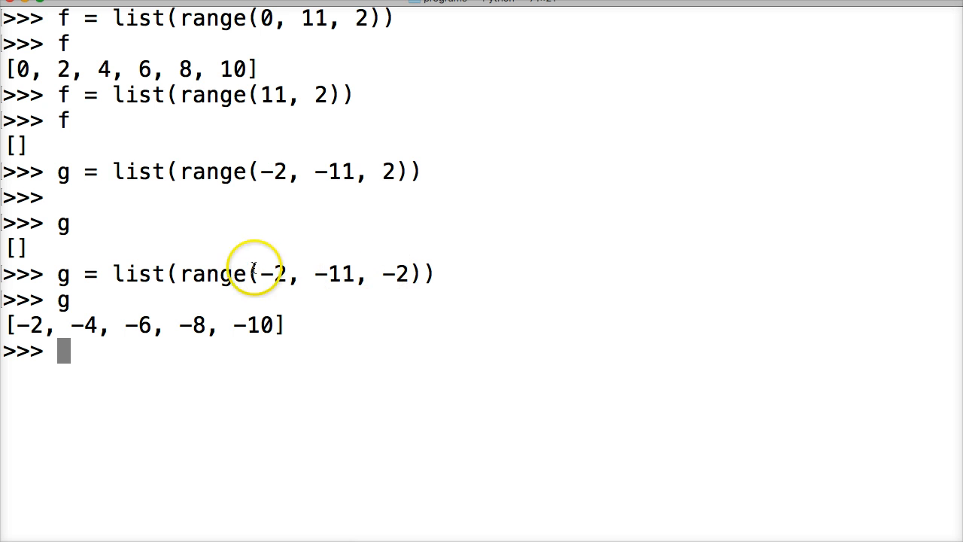
pyautogui.moveTo(342, 273)
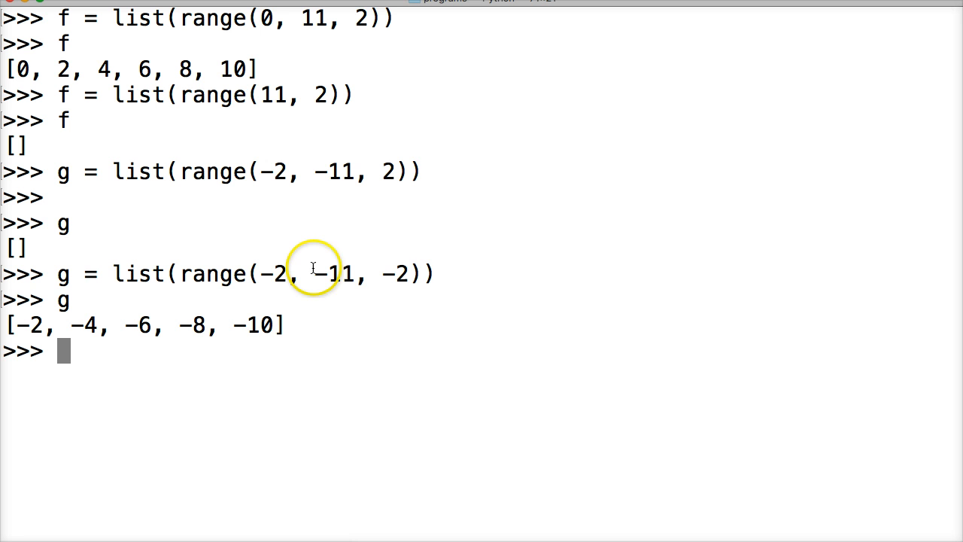
pyautogui.moveTo(400, 268)
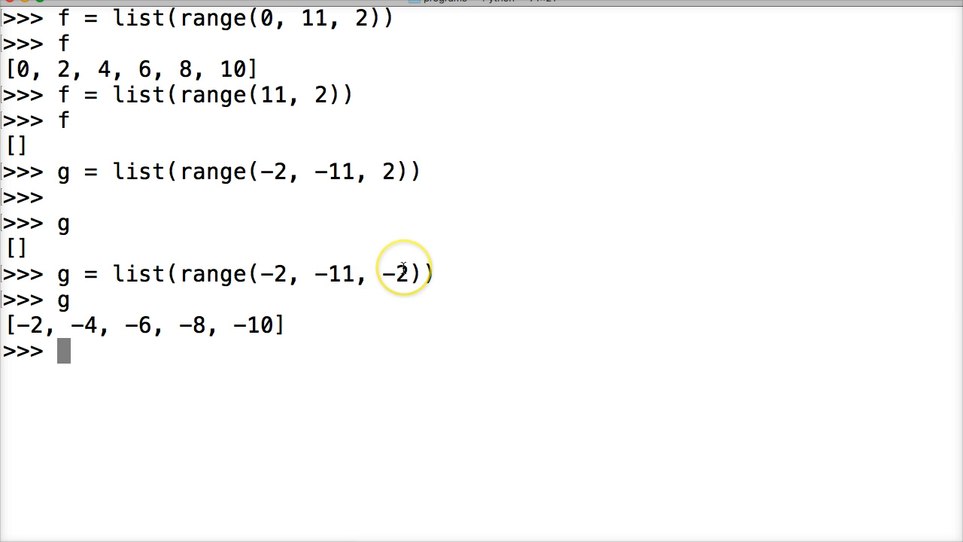
pyautogui.moveTo(337, 302)
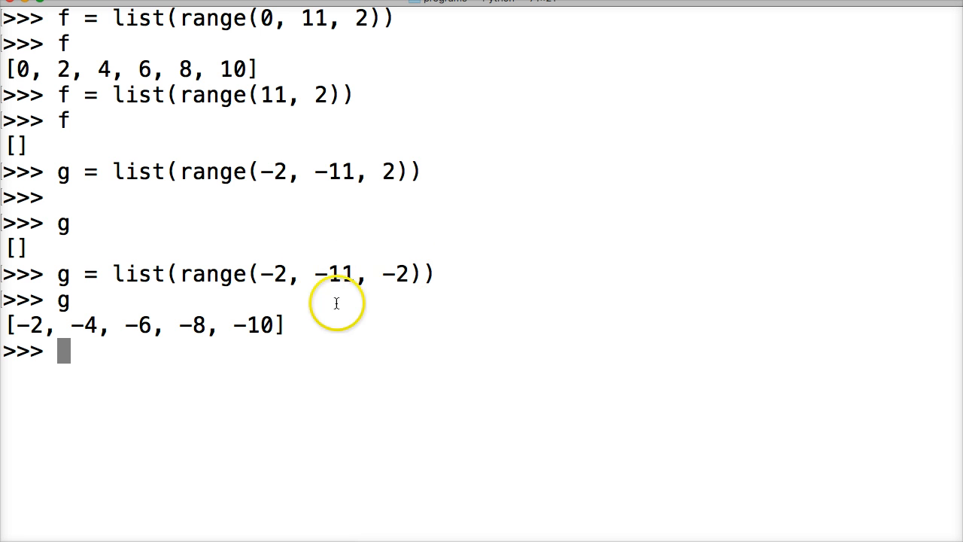
pyautogui.moveTo(339, 295)
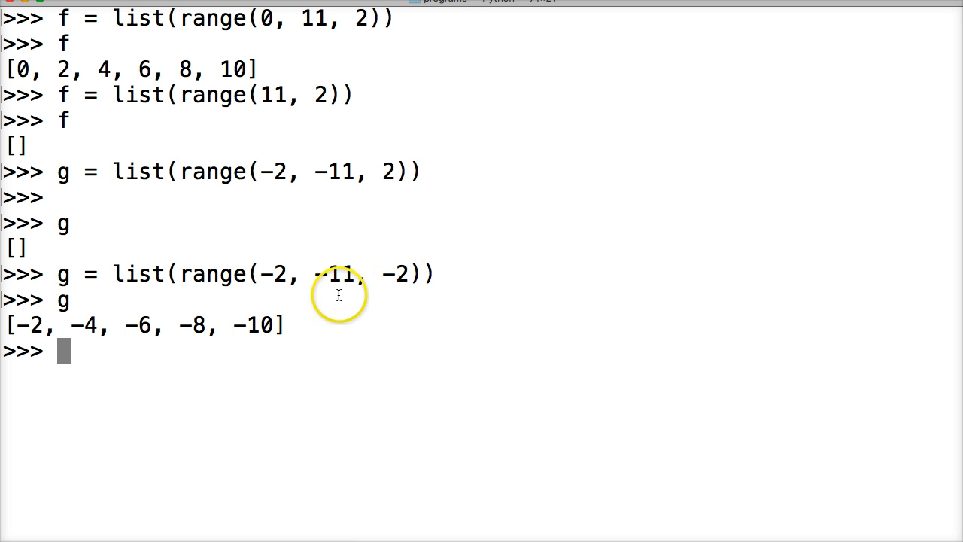
pyautogui.moveTo(388, 269)
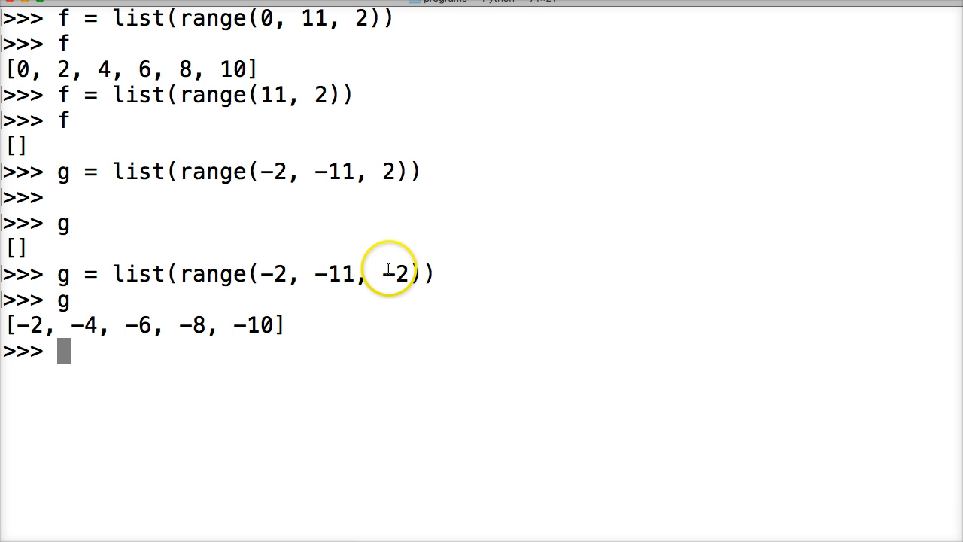